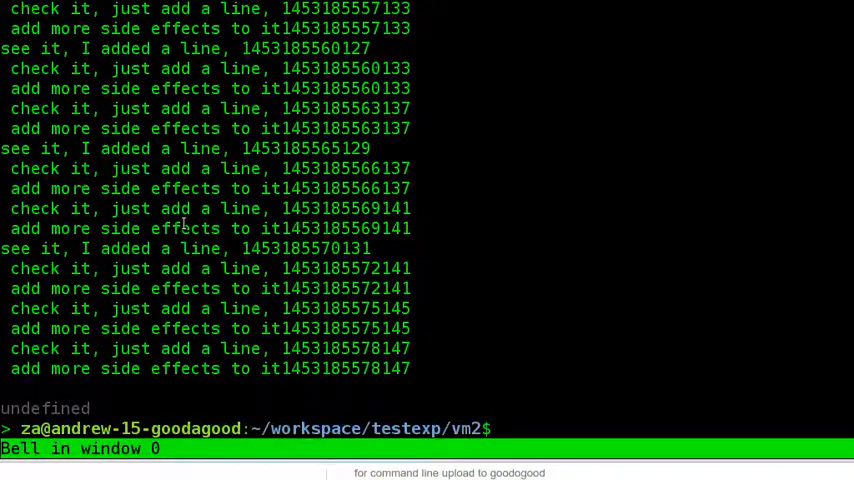
Step: Check the nmcli manual, then run lsb_release -a showing Ubuntu 14.04.3 LTS
{"action": "type", "text": "man nmcl"}
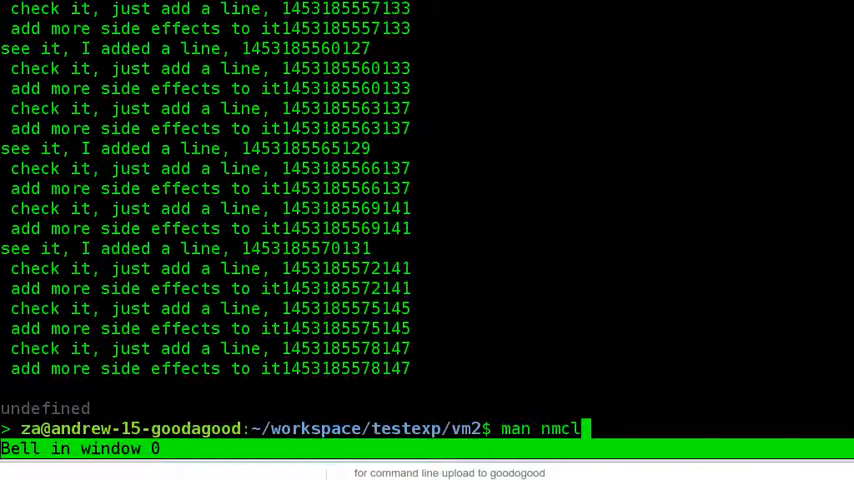
{"action": "key", "text": "Return"}
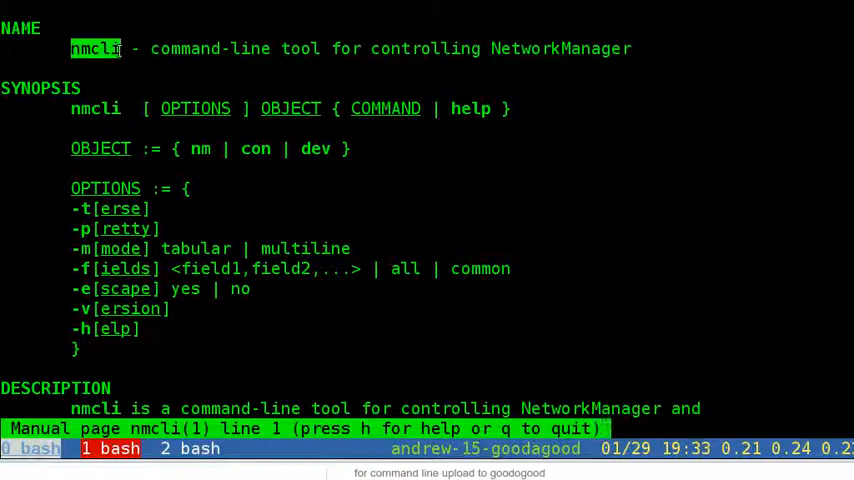
{"action": "key", "text": "q"}
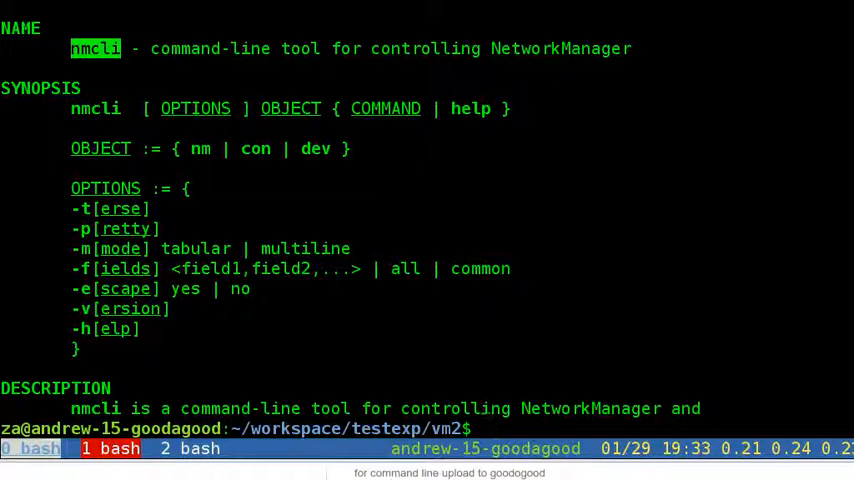
{"action": "type", "text": "lsb_"}
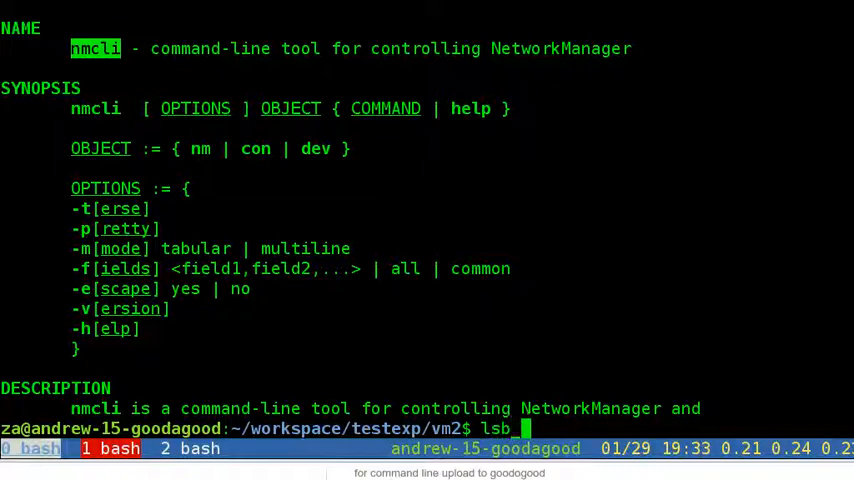
{"action": "key", "text": "Return"}
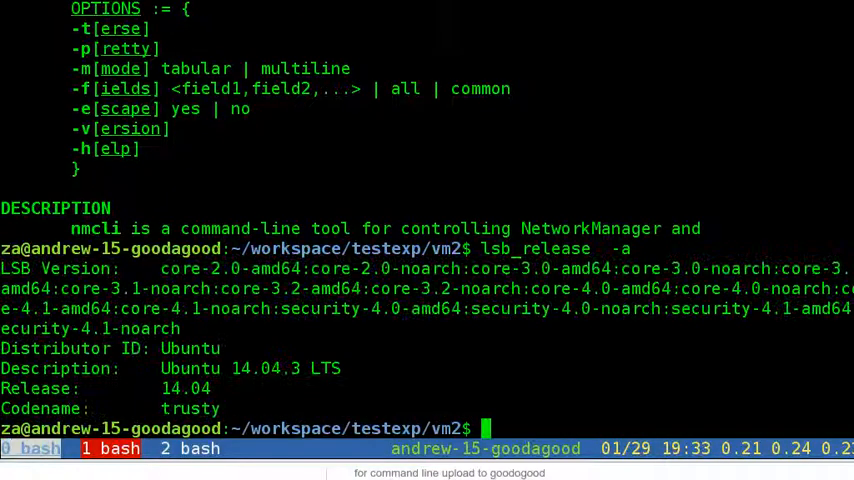
Step: Query the installed nmcli version, which reports 0.9.8.8
{"action": "type", "text": "nmcli"}
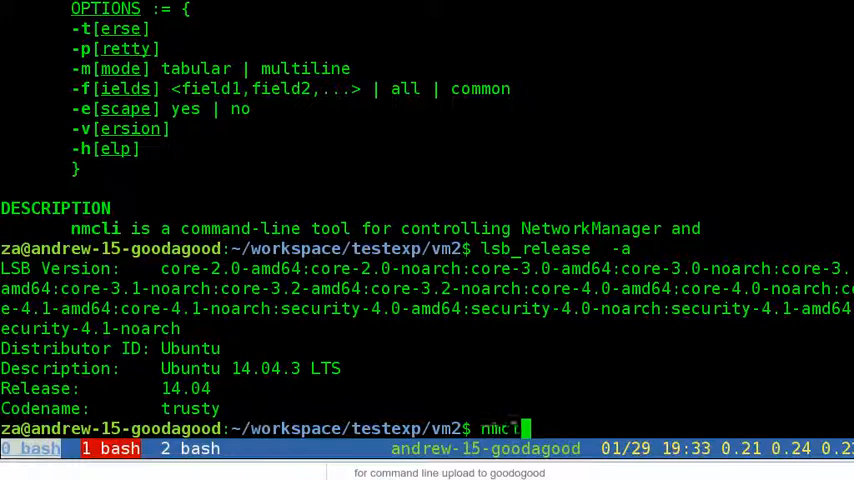
{"action": "type", "text": "version"}
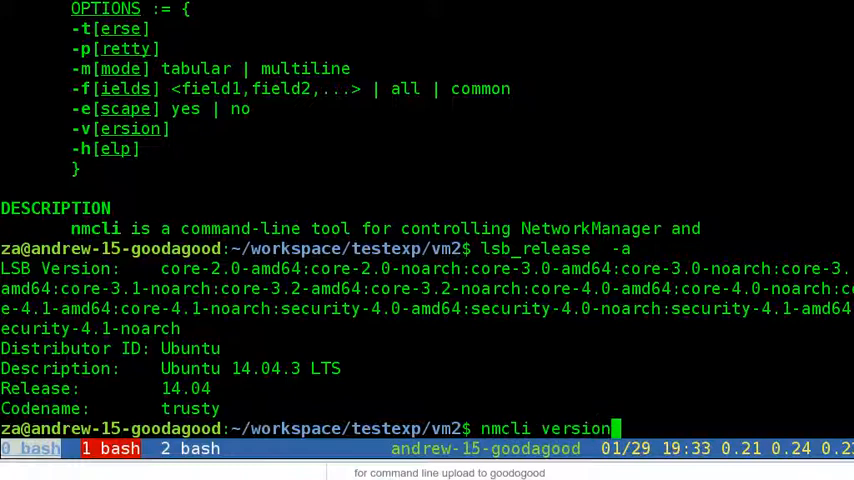
{"action": "key", "text": "Return"}
{"action": "type", "text": "nmcli -versio"}
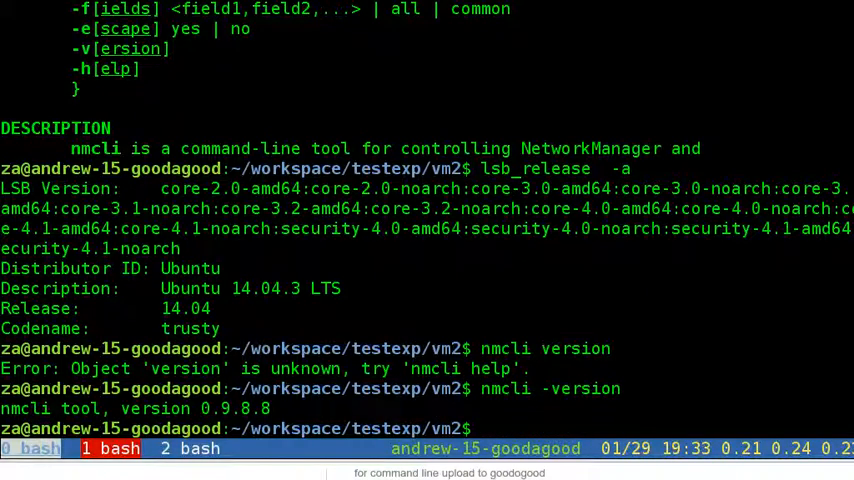
{"action": "type", "text": "nmcli  hel"}
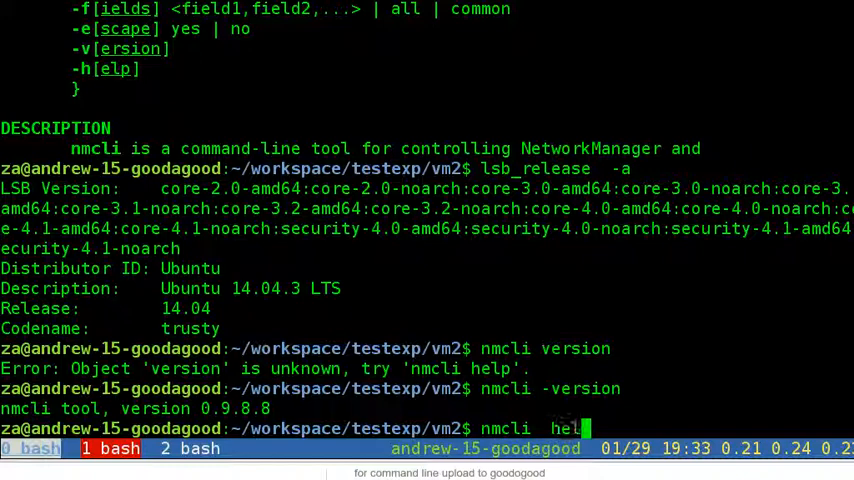
Step: List nmcli help options and objects, then reopen and close the nmcli manual
{"action": "key", "text": "Return"}
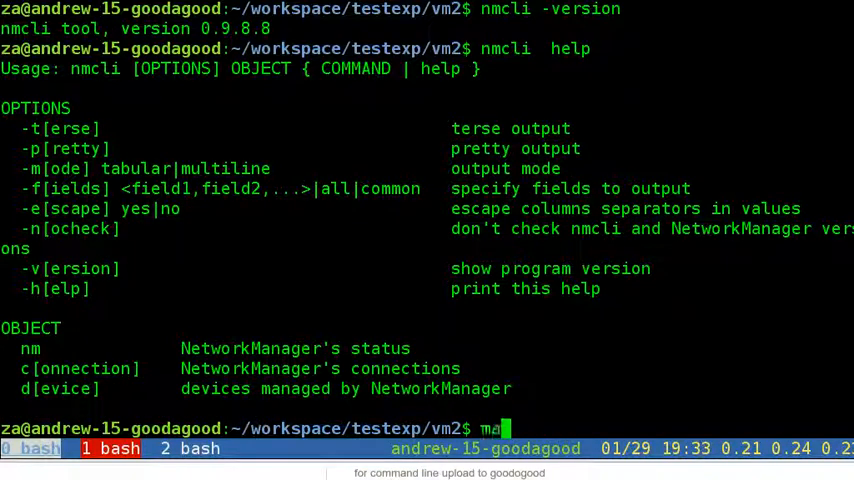
{"action": "type", "text": "n nmcl"}
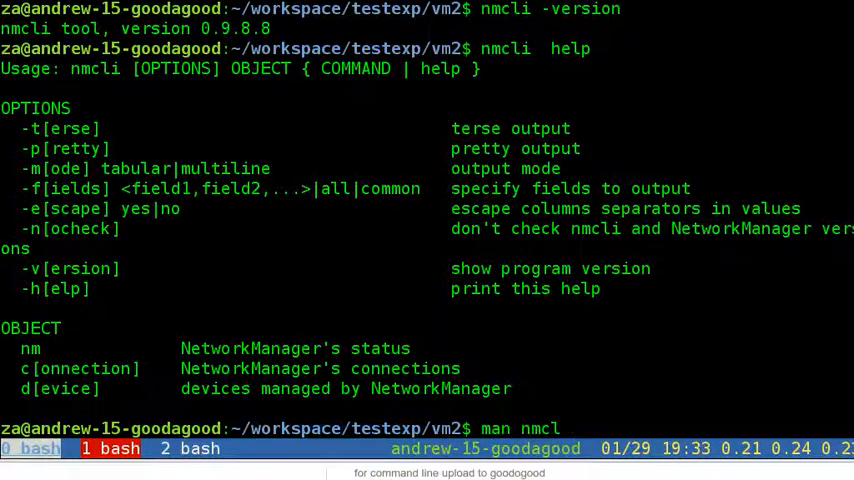
{"action": "key", "text": "Return"}
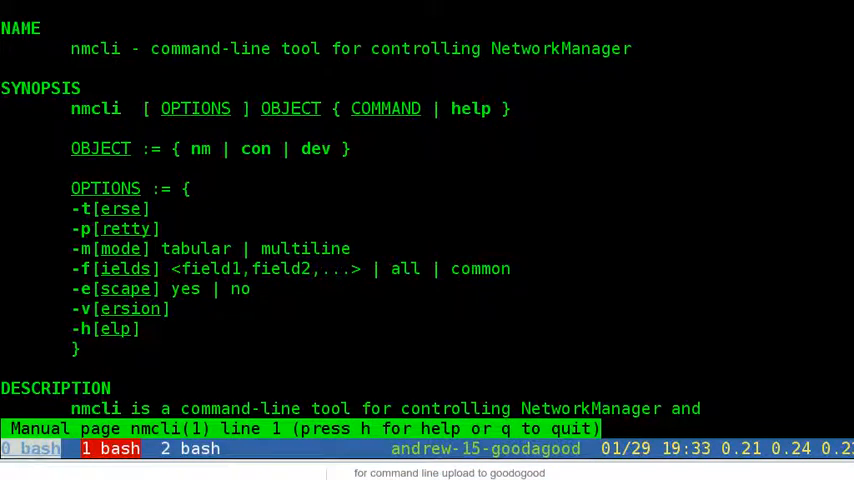
{"action": "key", "text": "q"}
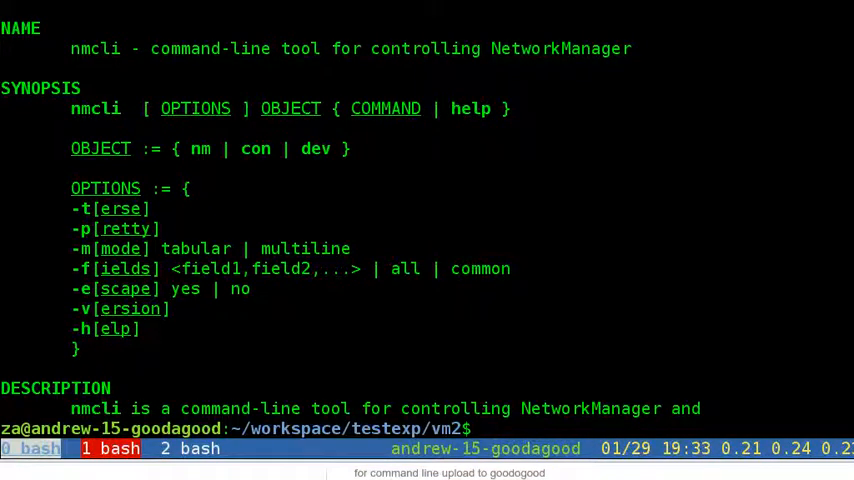
Step: Read the NetworkManager manual page, then open the nm-applet manual page
{"action": "type", "text": "man NetworkManager"}
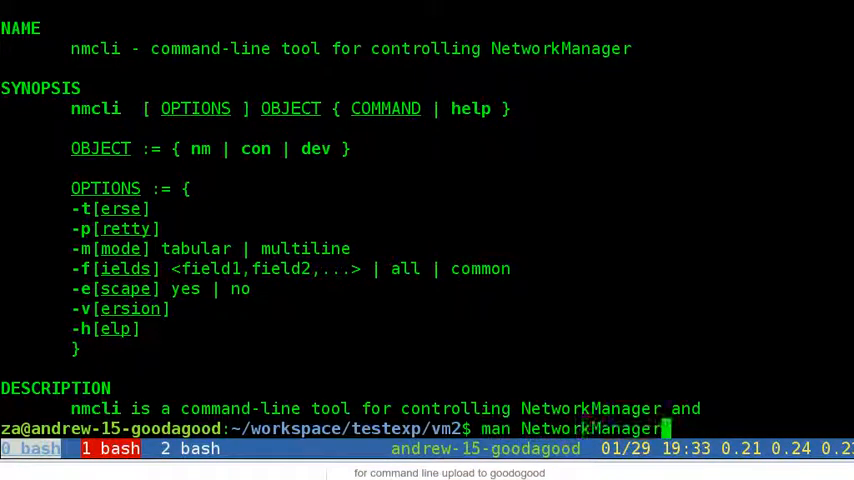
{"action": "key", "text": "Return"}
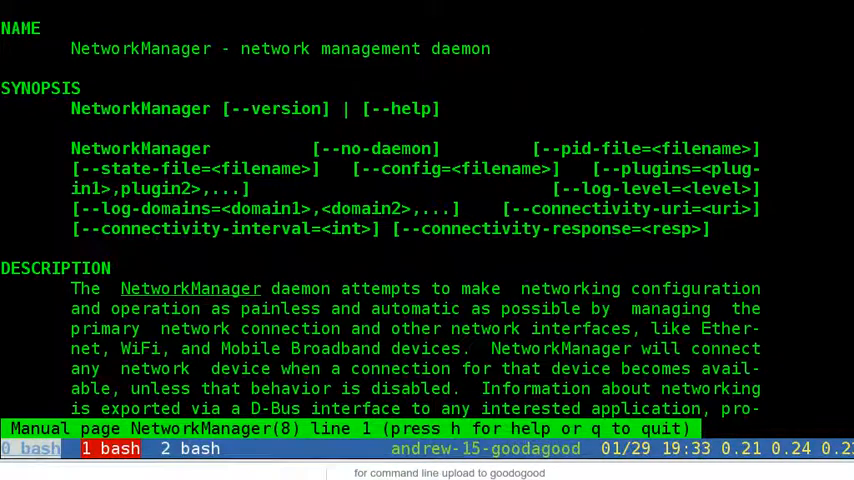
{"action": "key", "text": "q"}
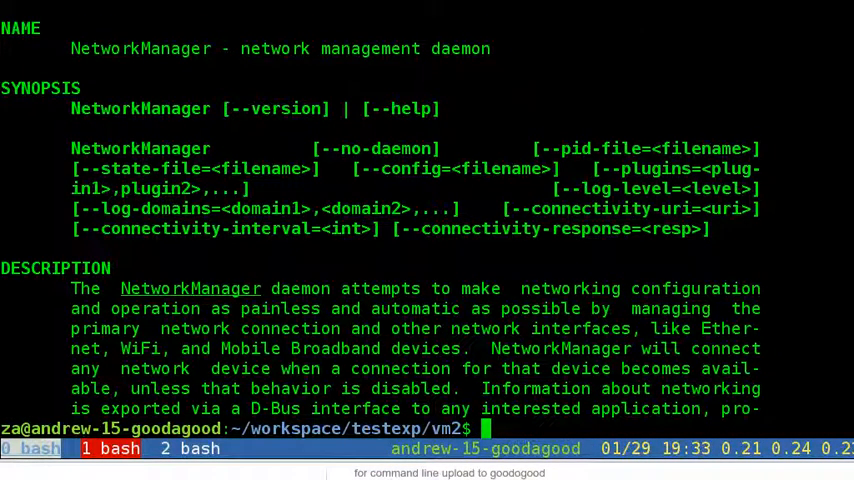
{"action": "type", "text": "man nm"}
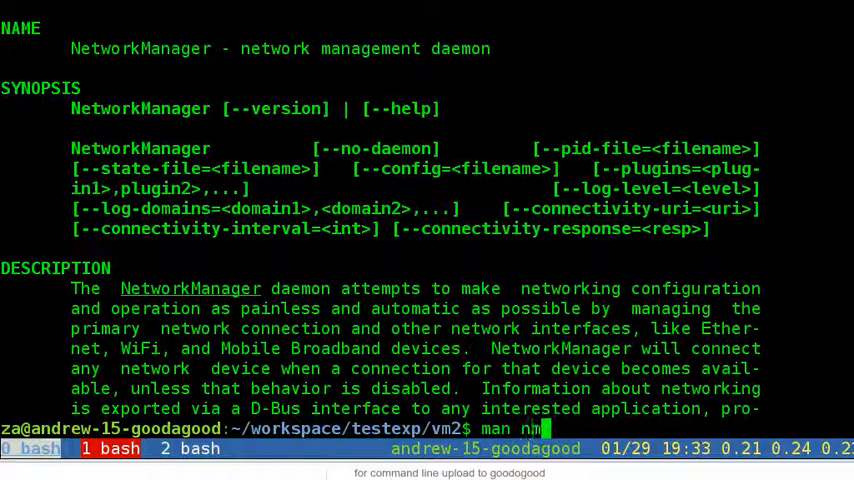
{"action": "key", "text": "Return"}
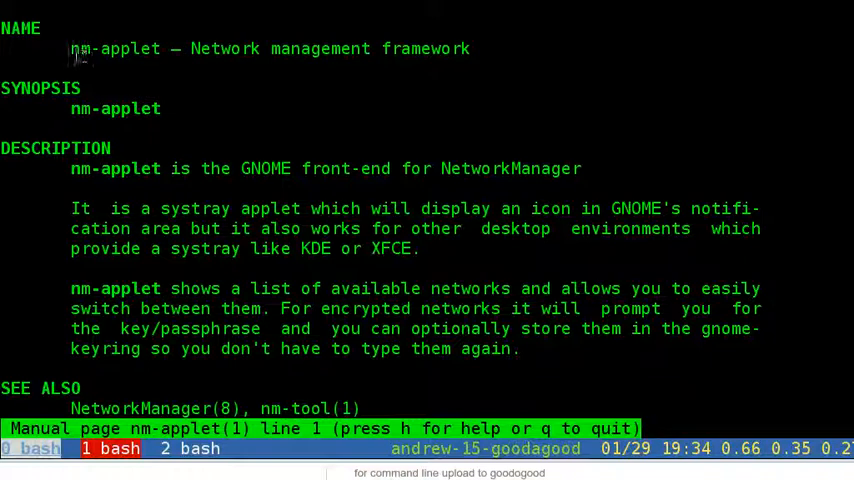
{"action": "double_click", "coordinate": [114, 48]}
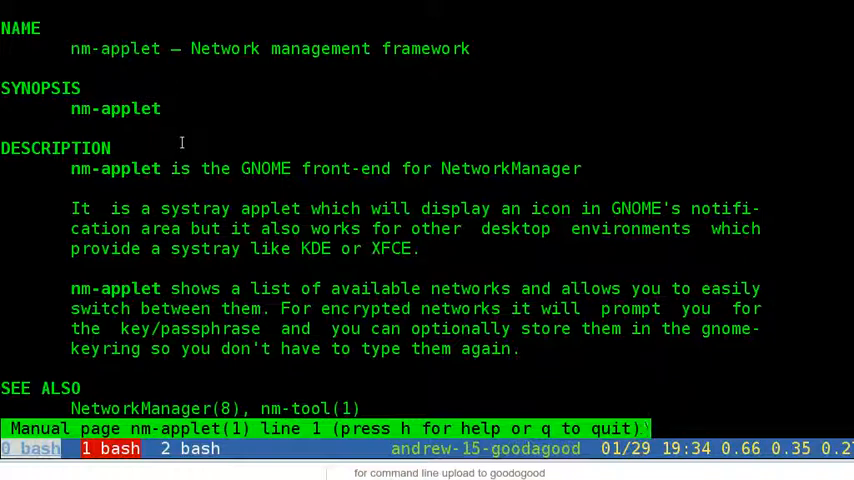
{"action": "mouse_move", "coordinate": [262, 238]}
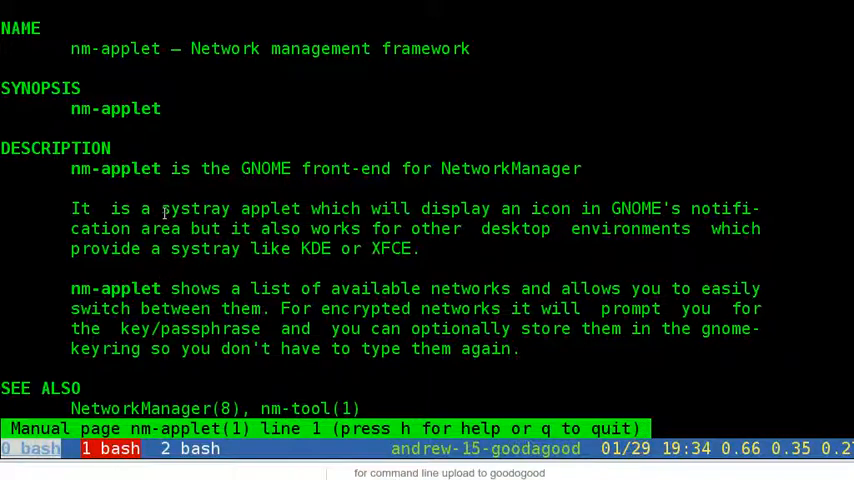
{"action": "double_click", "coordinate": [230, 208]}
{"action": "type", "text": "uname -a"}
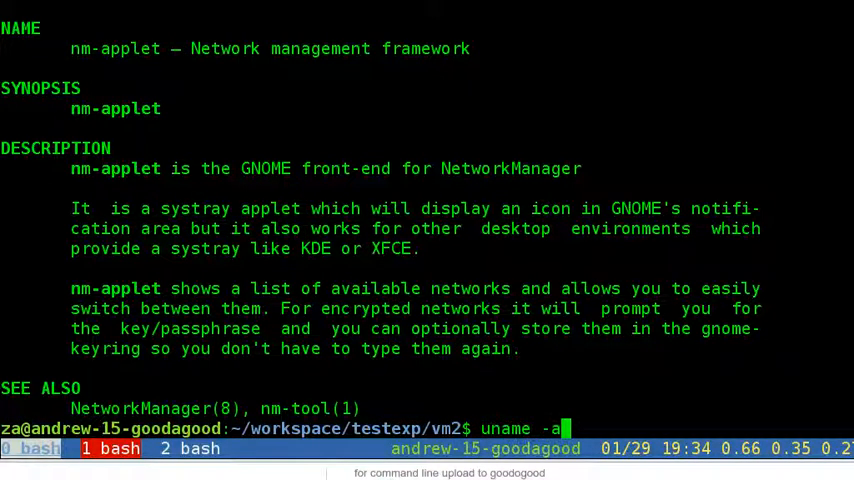
Step: Show kernel 3.13.0-52 details and rerun lsb_release for Ubuntu 14.04.3
{"action": "key", "text": "Return"}
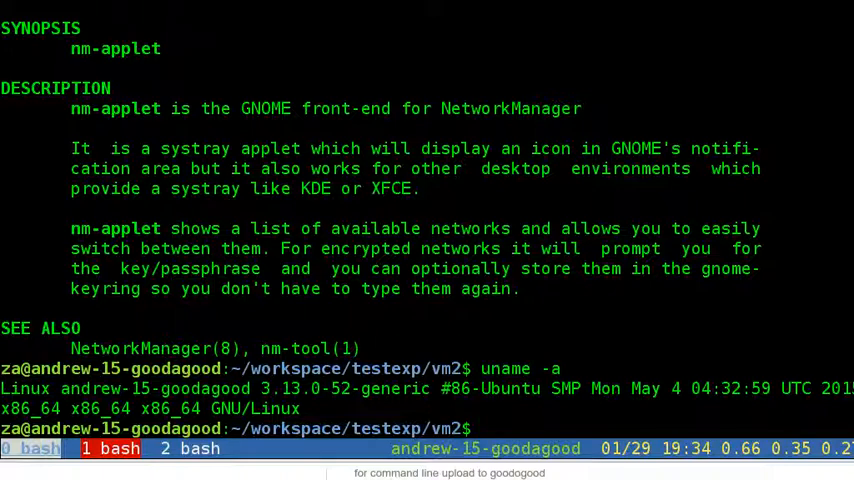
{"action": "type", "text": "lsb_"}
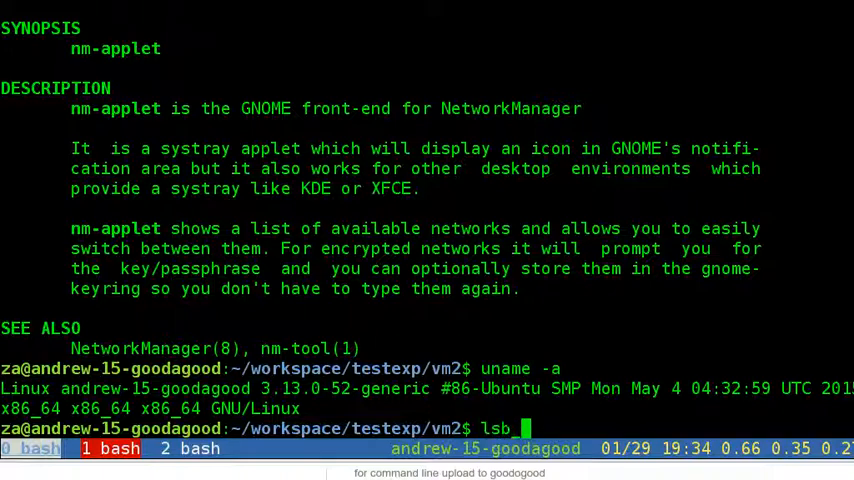
{"action": "key", "text": "Return"}
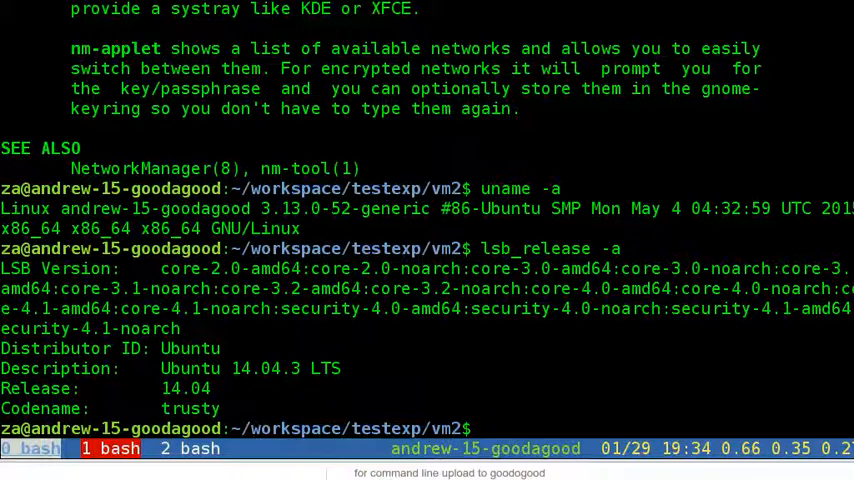
Step: Start typing a sudo service NetworkManager command, then abandon it with Ctrl+C
{"action": "type", "text": "sudo service"}
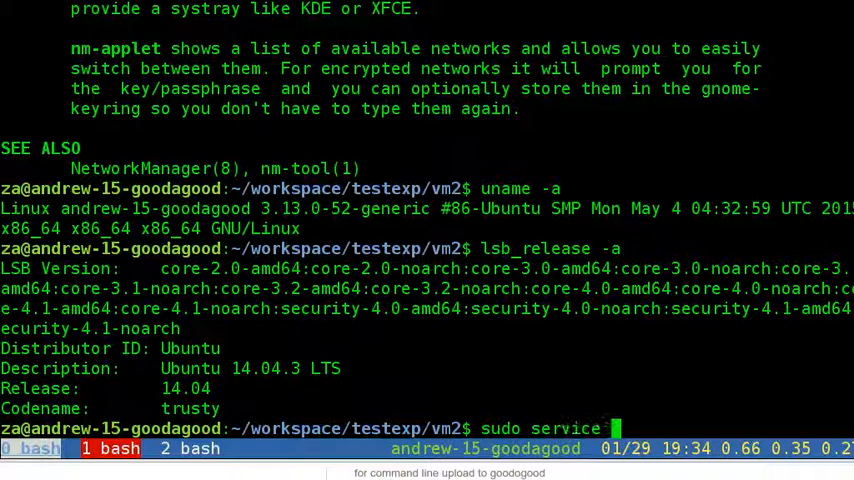
{"action": "type", "text": "Net"}
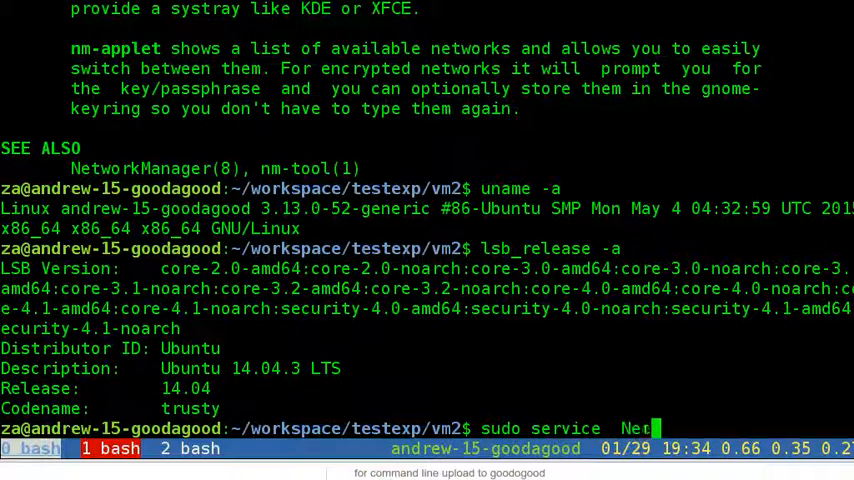
{"action": "type", "text": "net"}
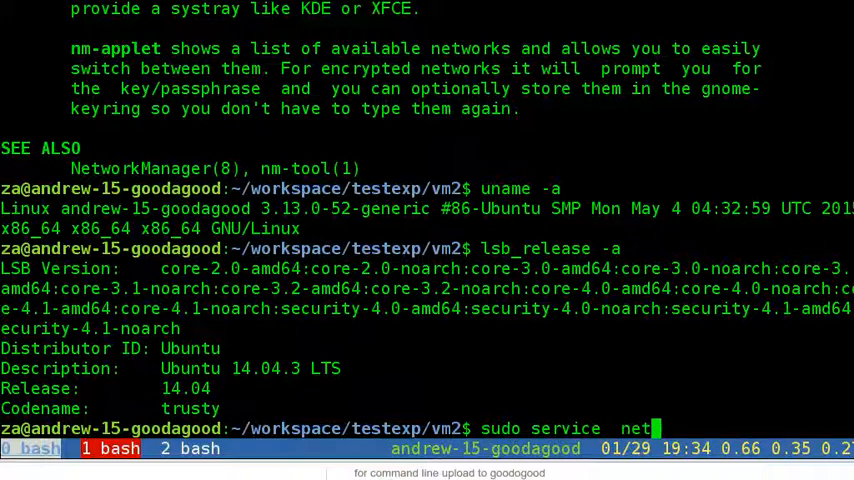
{"action": "key", "text": "BackSpace"}
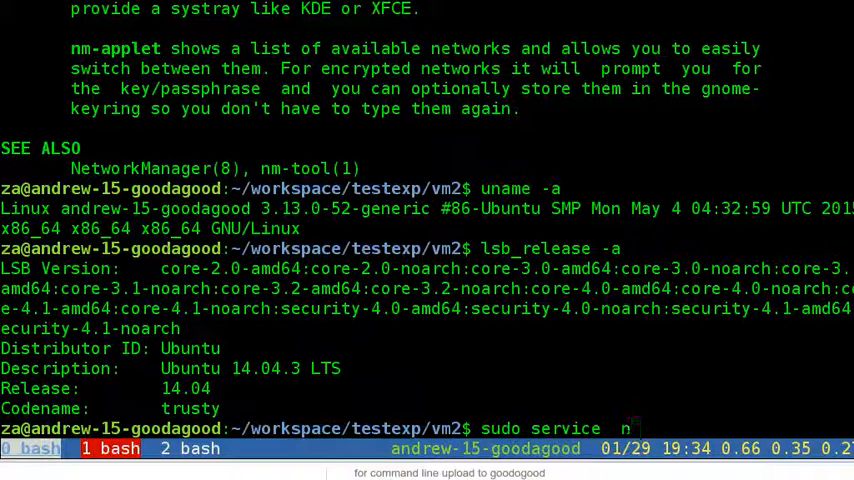
{"action": "key", "text": "ctrl+c"}
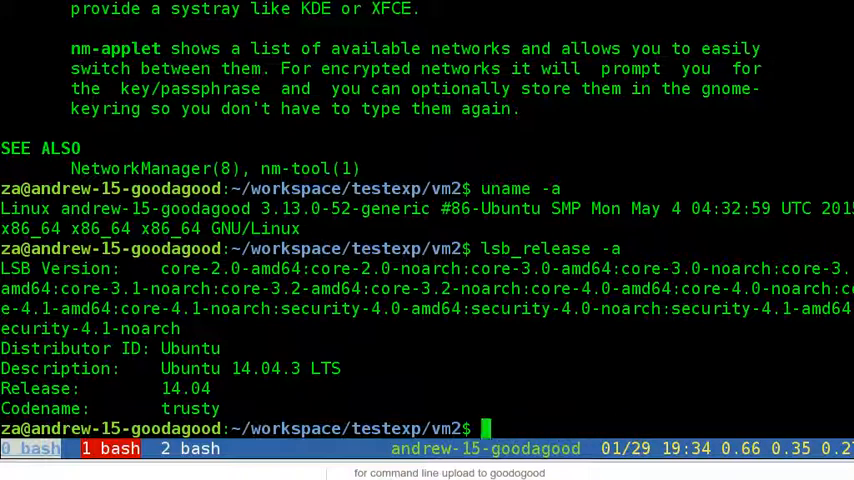
Step: Enter the comment '# Lenove is terriable' at the bash prompt
{"action": "type", "text": "#"}
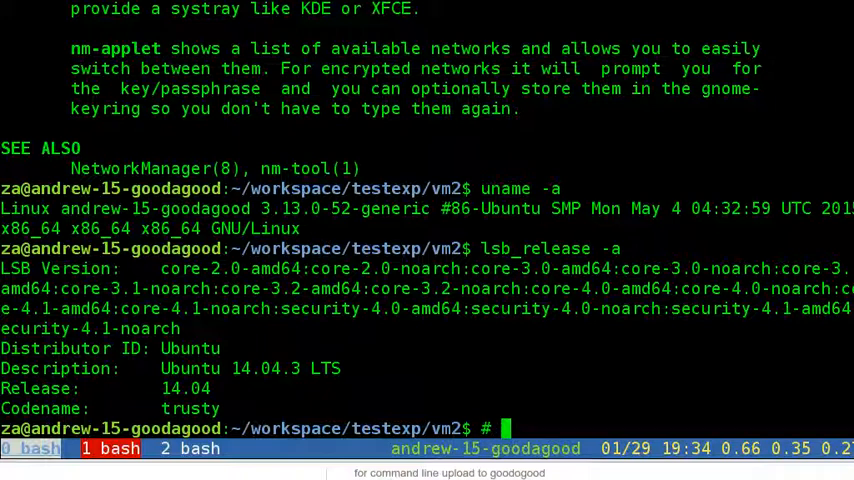
{"action": "type", "text": "Len"}
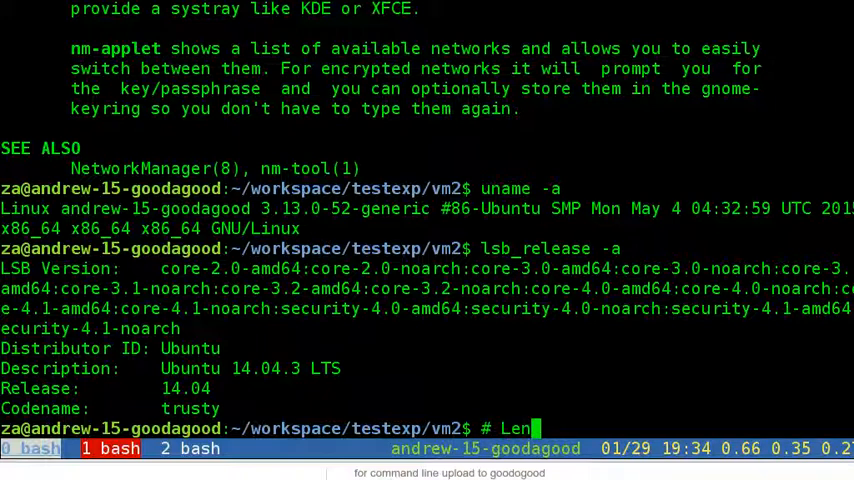
{"action": "type", "text": "ove is"}
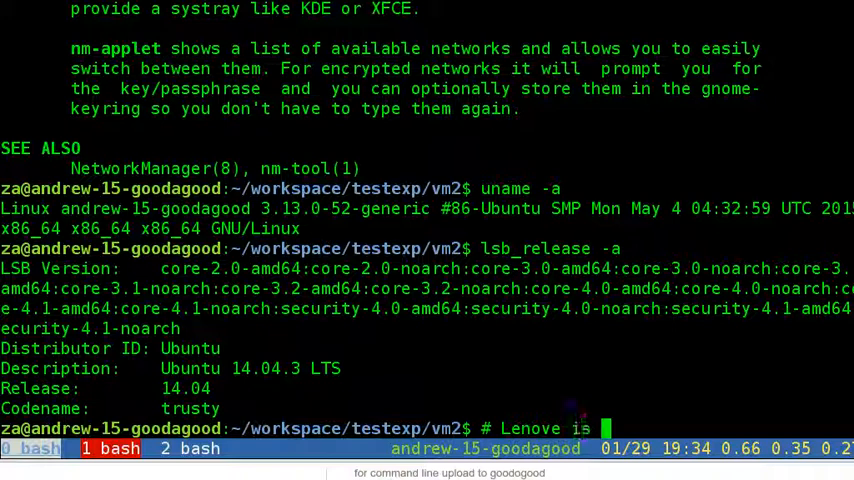
{"action": "type", "text": "terriable"}
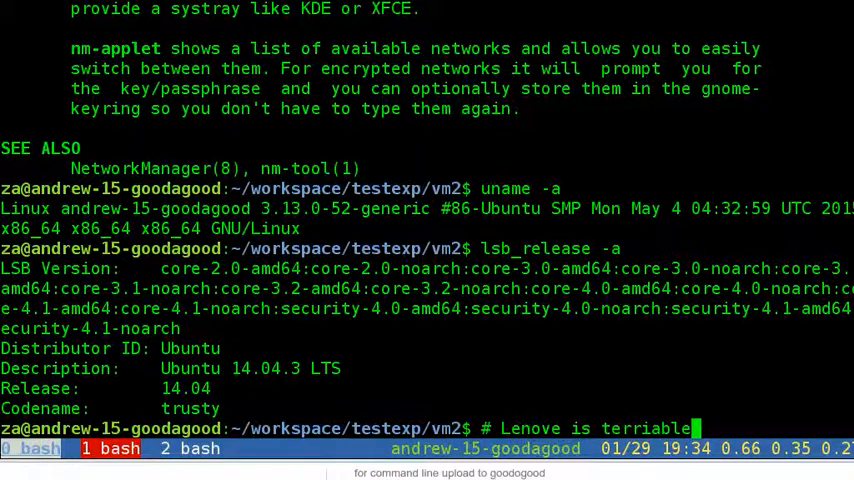
{"action": "key", "text": "Return"}
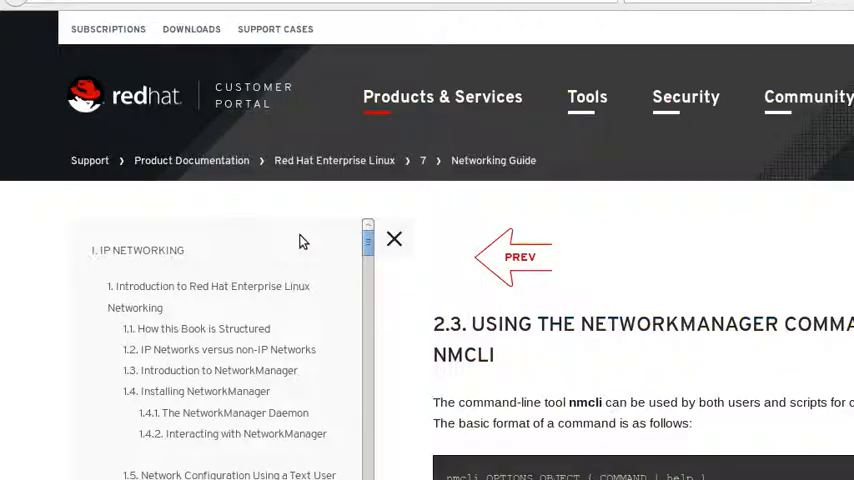
{"action": "mouse_move", "coordinate": [531, 388]}
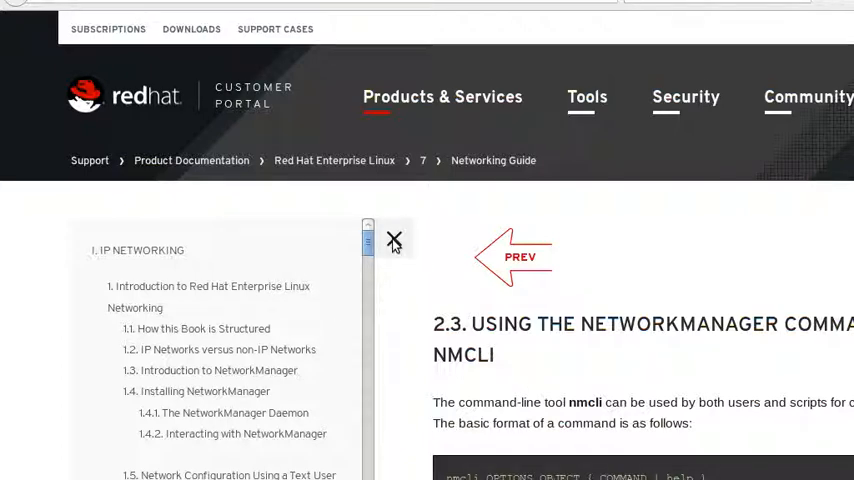
Step: Close the Networking Guide's table-of-contents sidebar and scroll through the nmcli section
{"action": "left_click", "coordinate": [394, 241]}
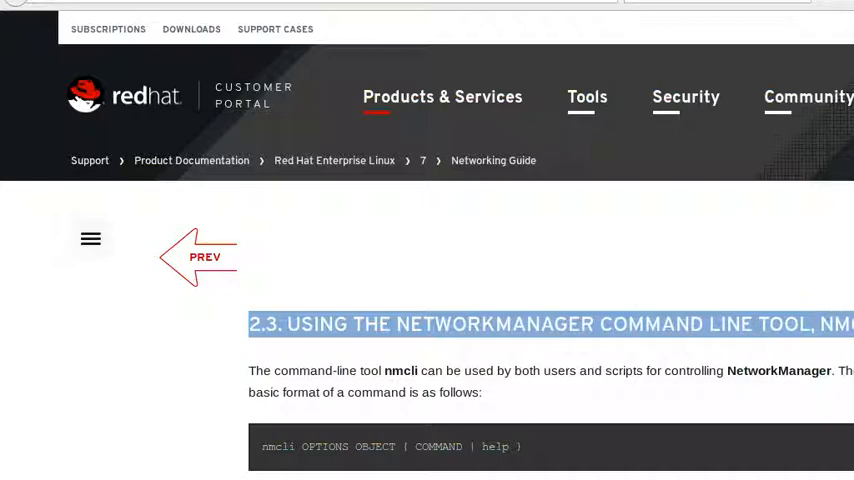
{"action": "scroll", "scroll_direction": "down", "scroll_amount": 3}
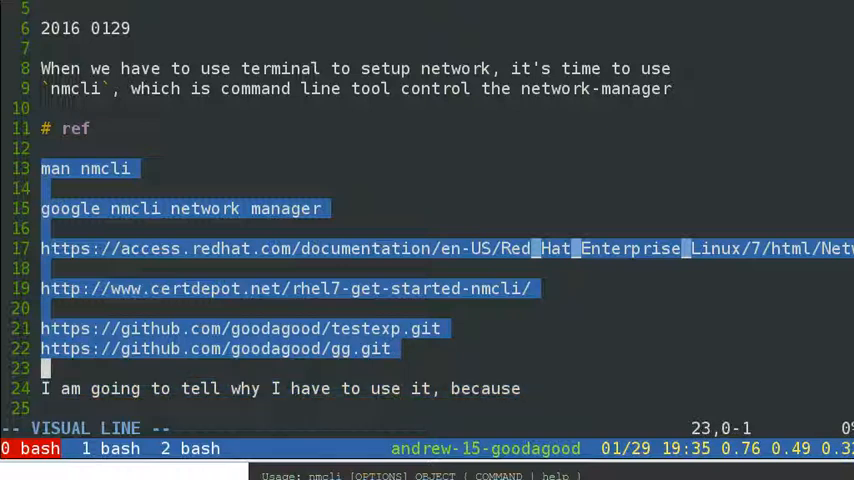
{"action": "key", "text": "Escape"}
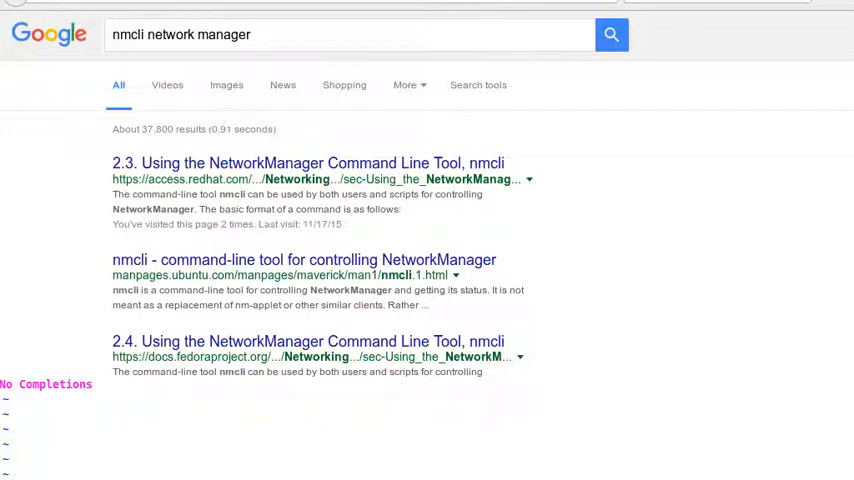
Step: Scroll the 'lubuntu' Google results and open lubuntu.net
{"action": "scroll", "scroll_direction": "down", "scroll_amount": 3}
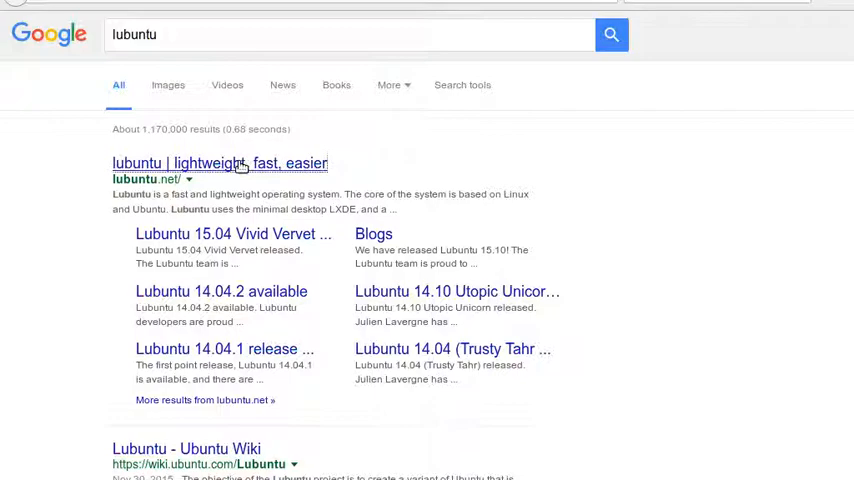
{"action": "left_click", "coordinate": [219, 163]}
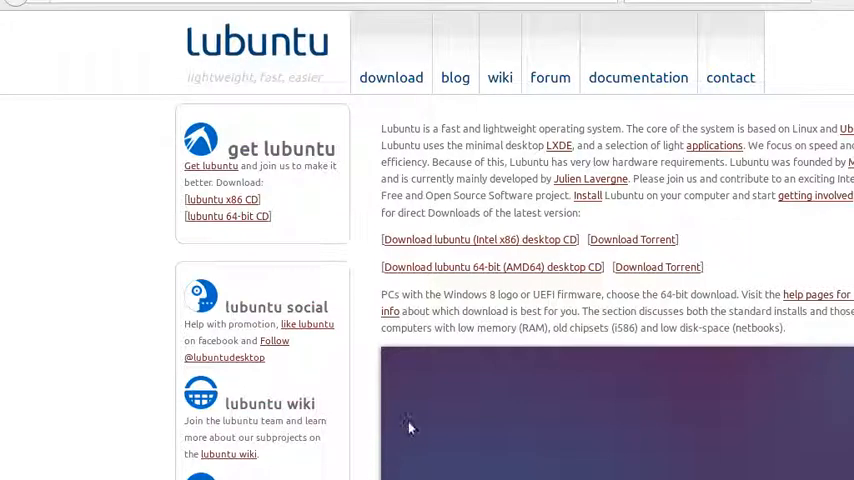
{"action": "mouse_move", "coordinate": [378, 403]}
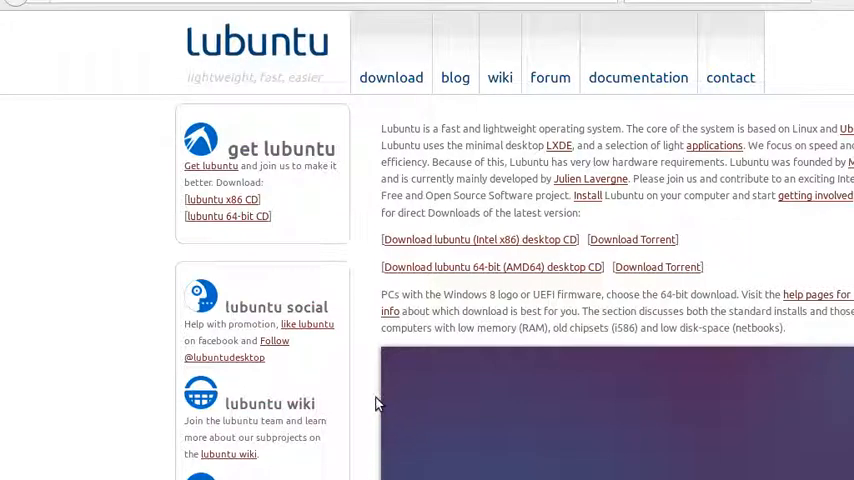
{"action": "mouse_move", "coordinate": [368, 400]}
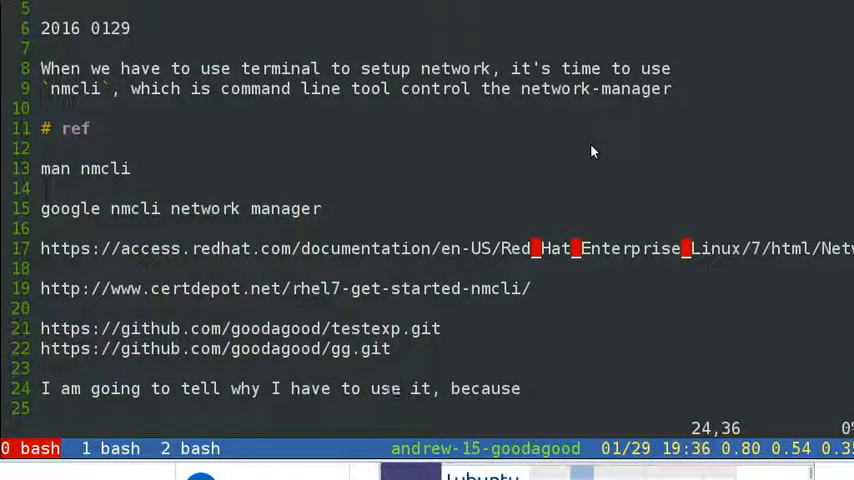
Step: Focus the terminal and search the package cache for nmcli with apt-cache search
{"action": "left_click", "coordinate": [110, 448]}
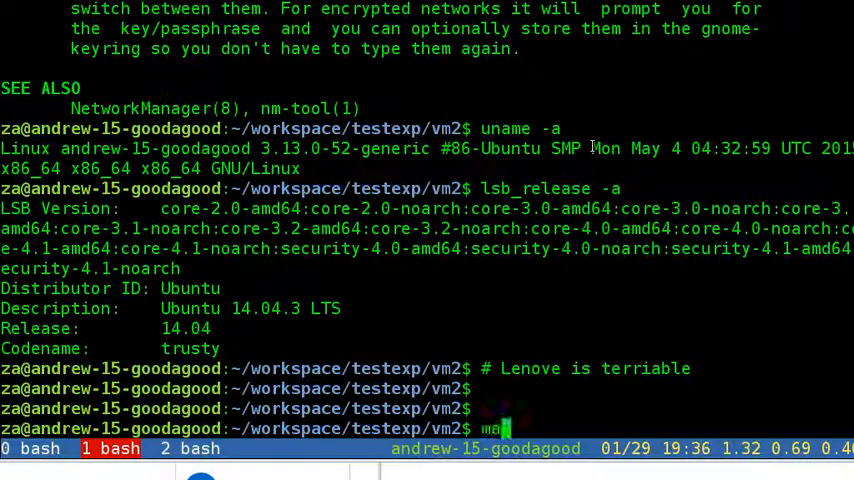
{"action": "type", "text": "man nmmc"}
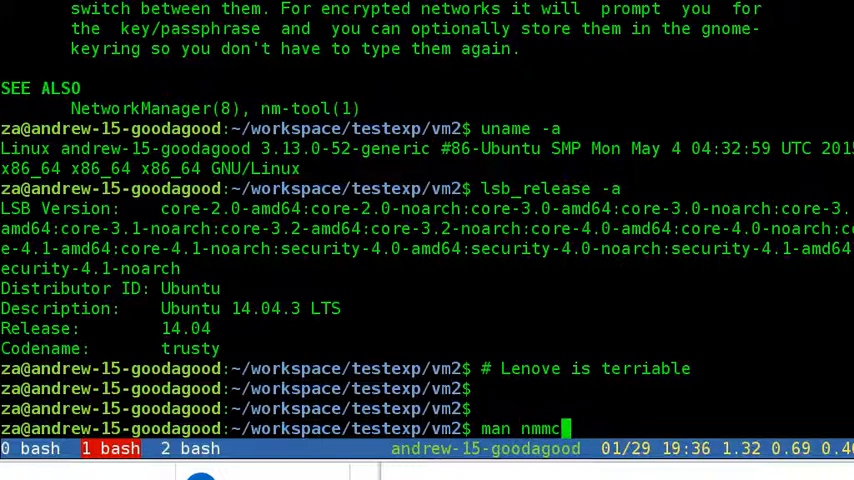
{"action": "key", "text": "Return"}
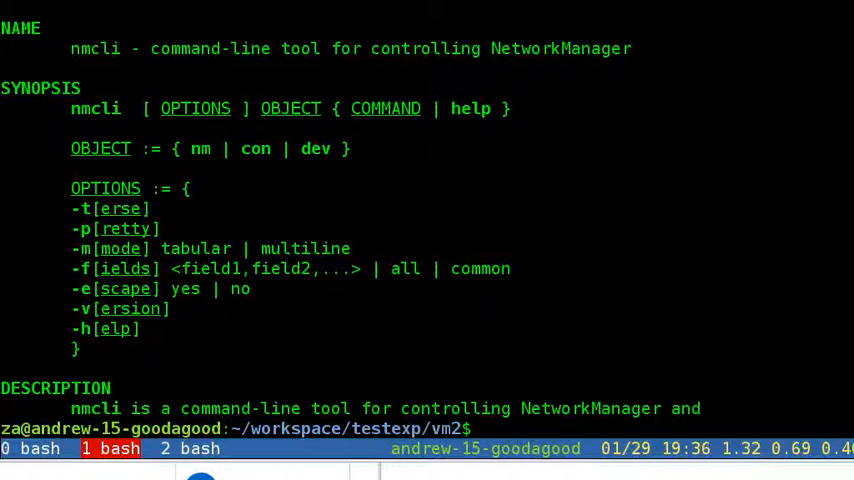
{"action": "type", "text": "apt-c"}
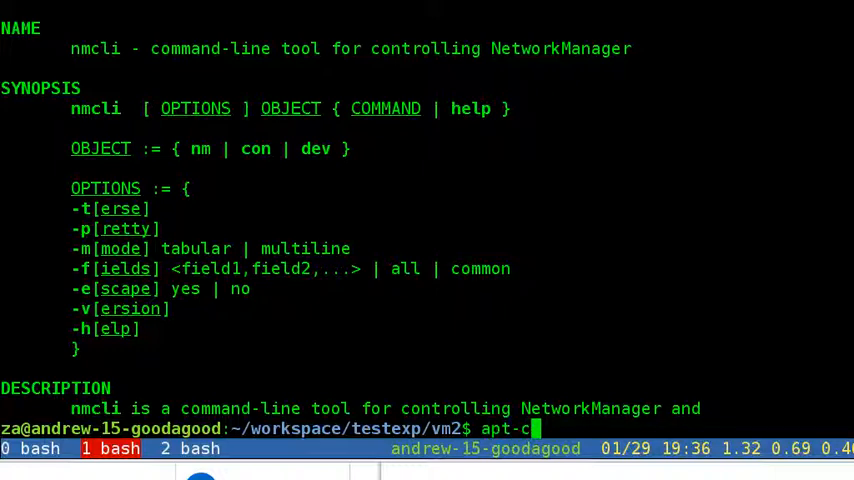
{"action": "type", "text": "ache"}
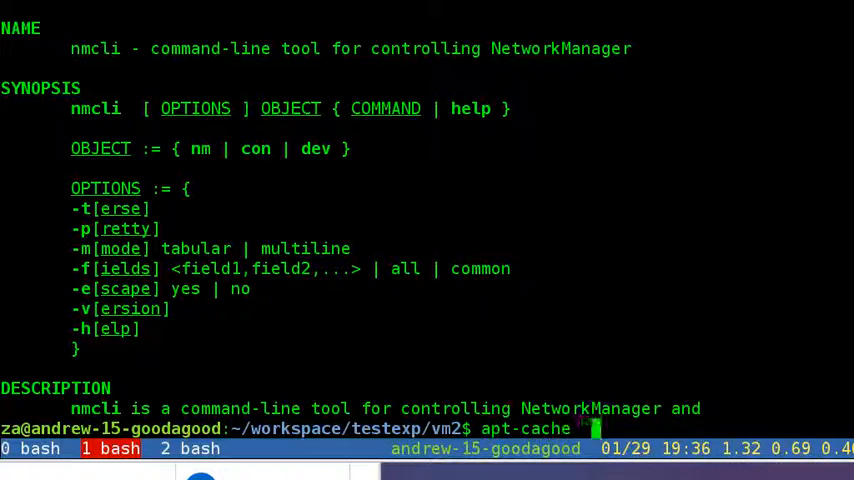
{"action": "type", "text": "search nm"}
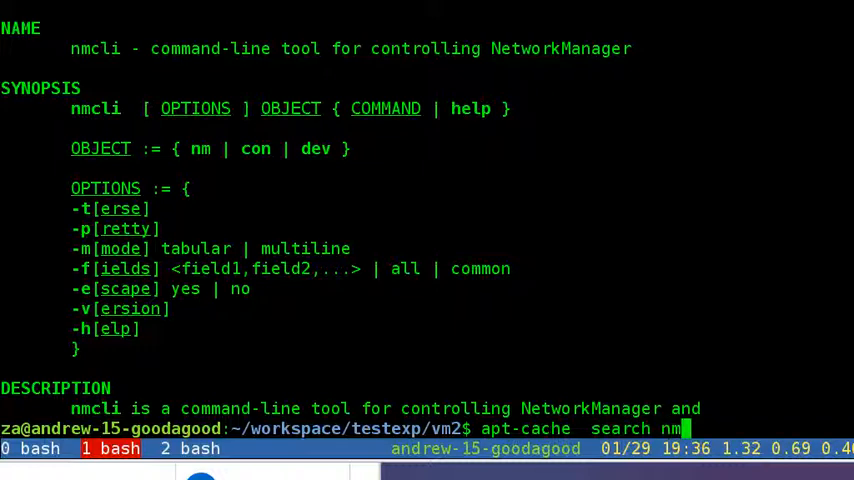
{"action": "key", "text": "Return"}
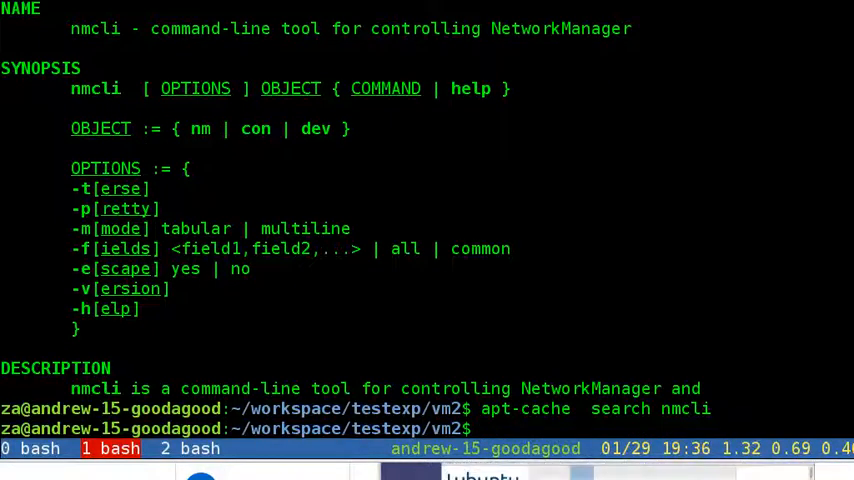
Step: Confirm with dpkg -L that nmcli isn't installed, then open man nmcli
{"action": "type", "text": "d"}
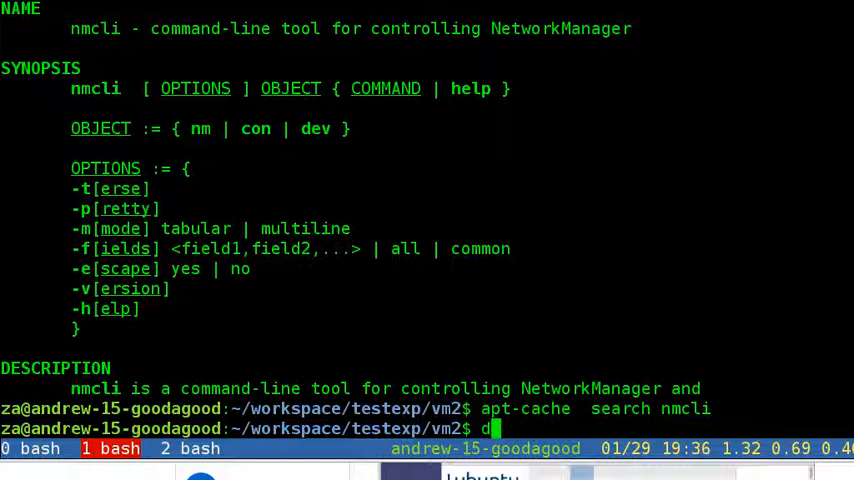
{"action": "type", "text": "pkg -L"}
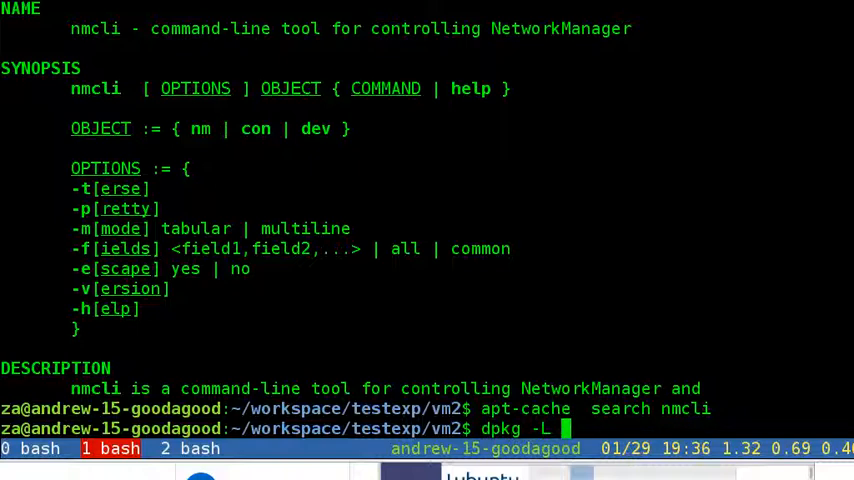
{"action": "key", "text": "Return"}
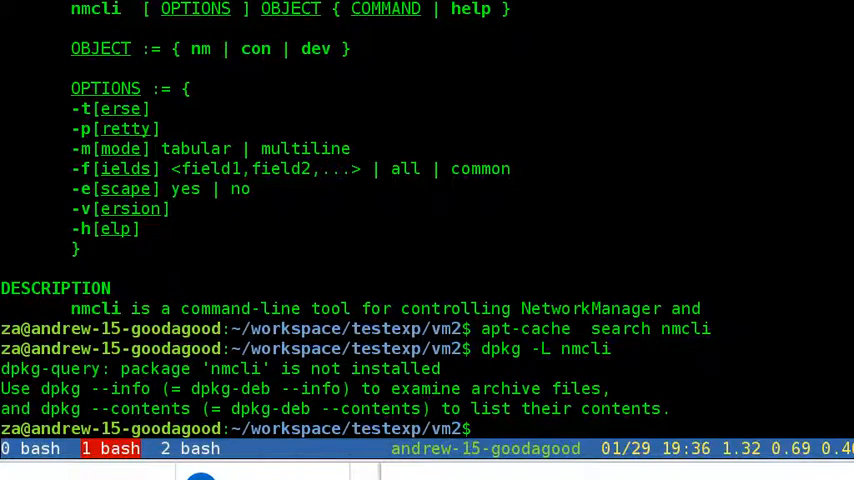
{"action": "type", "text": "nmcli"}
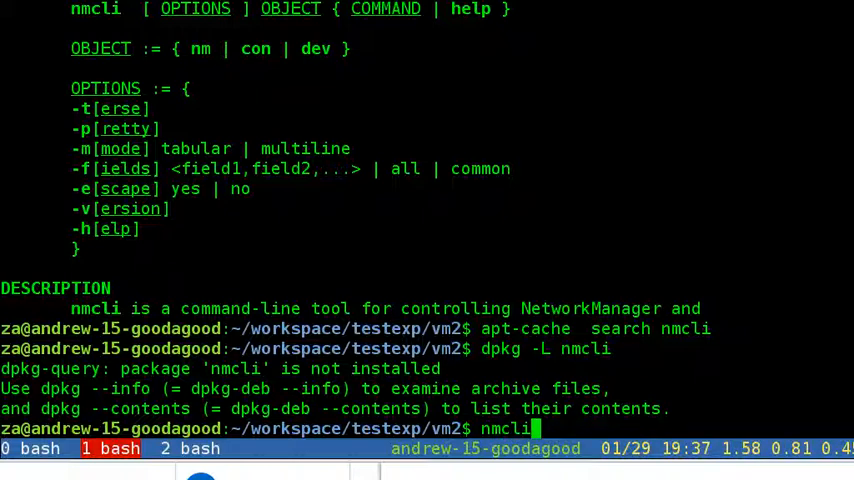
{"action": "type", "text": "man"}
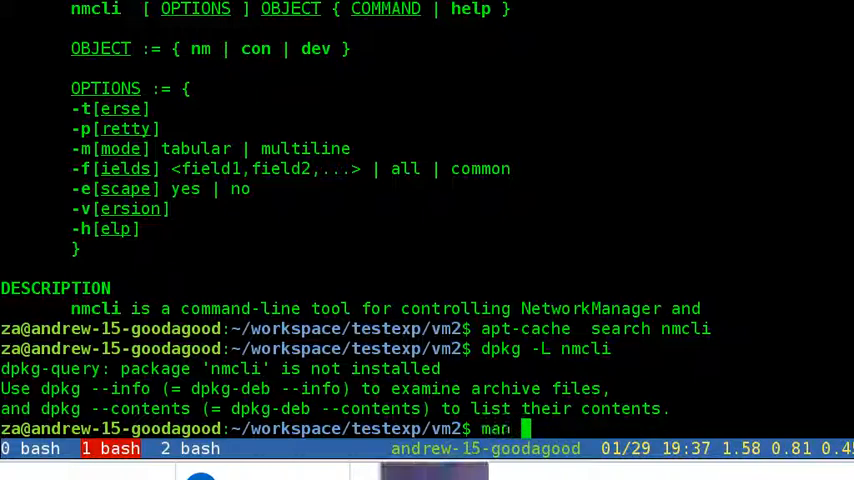
{"action": "type", "text": "nmcli"}
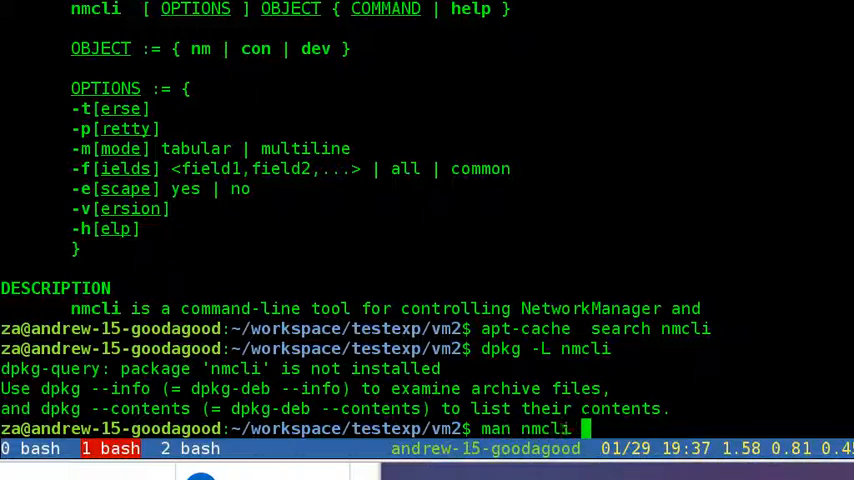
{"action": "key", "text": "Return"}
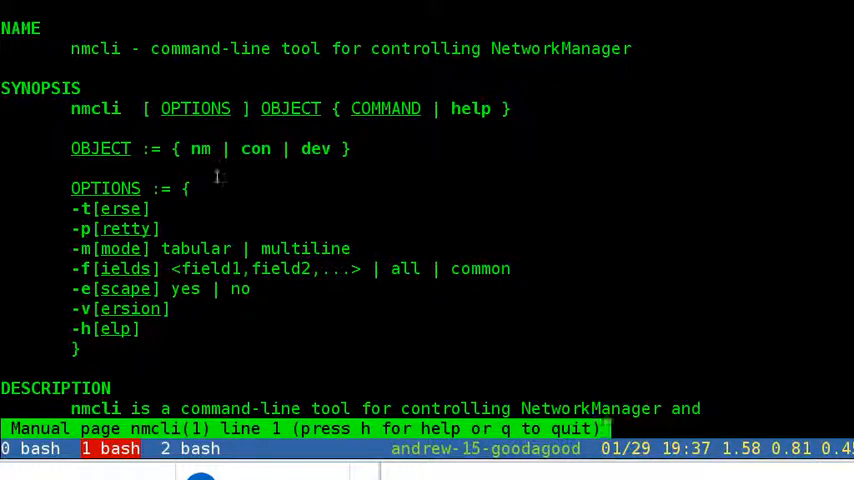
{"action": "double_click", "coordinate": [311, 148]}
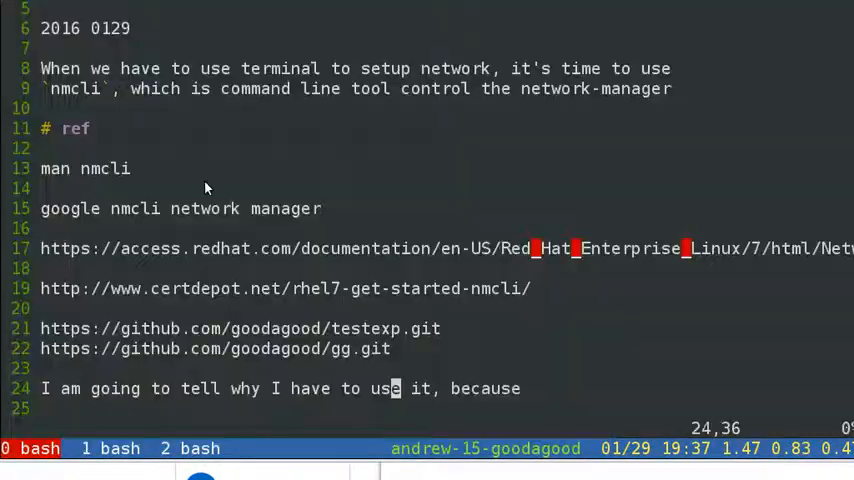
Step: Select the nmcli object notes in vim, then switch to the '1 bash' window
{"action": "scroll", "scroll_direction": "down", "scroll_amount": 3}
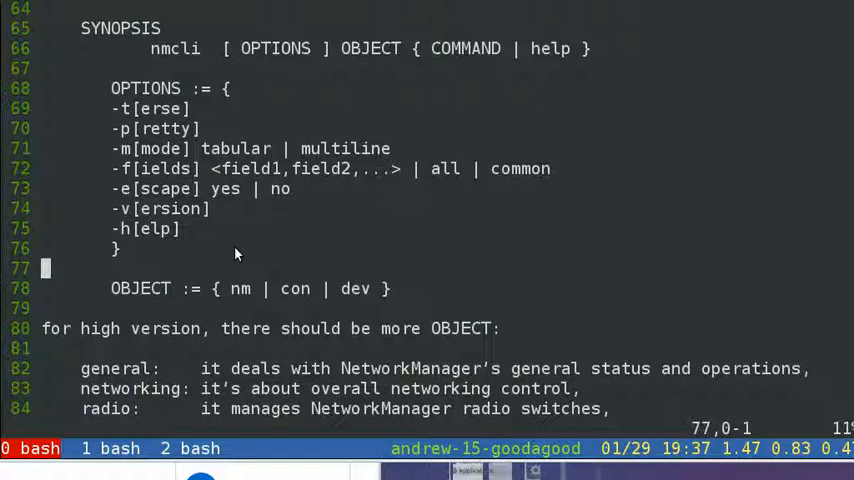
{"action": "scroll", "scroll_direction": "down", "scroll_amount": 3}
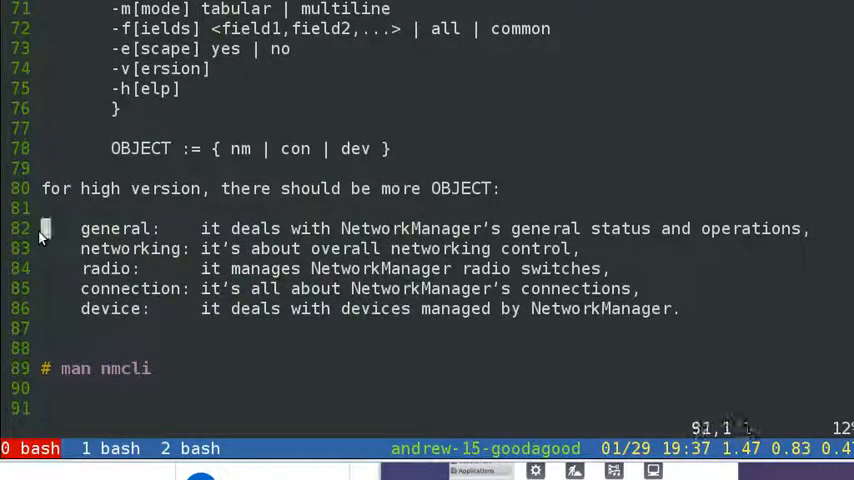
{"action": "left_click_drag", "start_coordinate": [45, 228], "coordinate": [685, 309]}
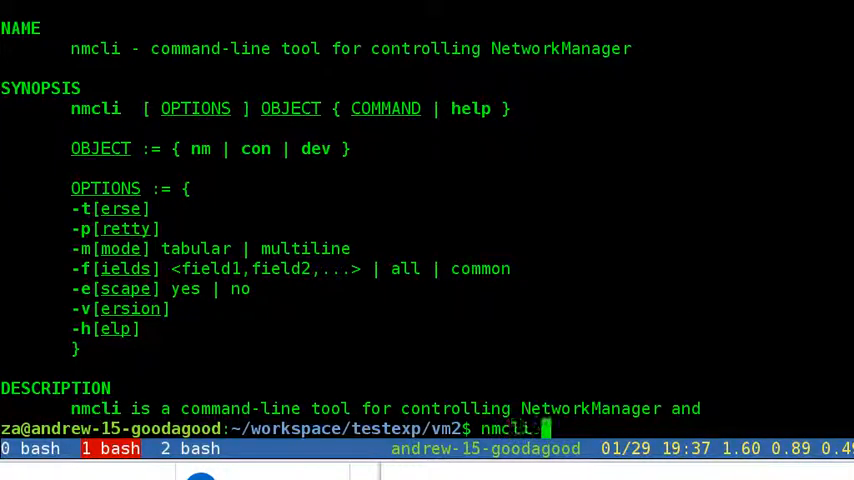
{"action": "type", "text": "h"}
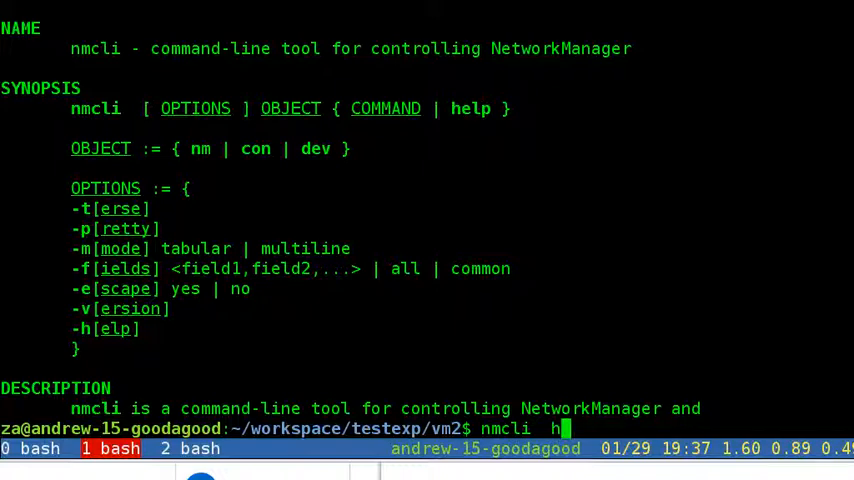
{"action": "key", "text": "Return"}
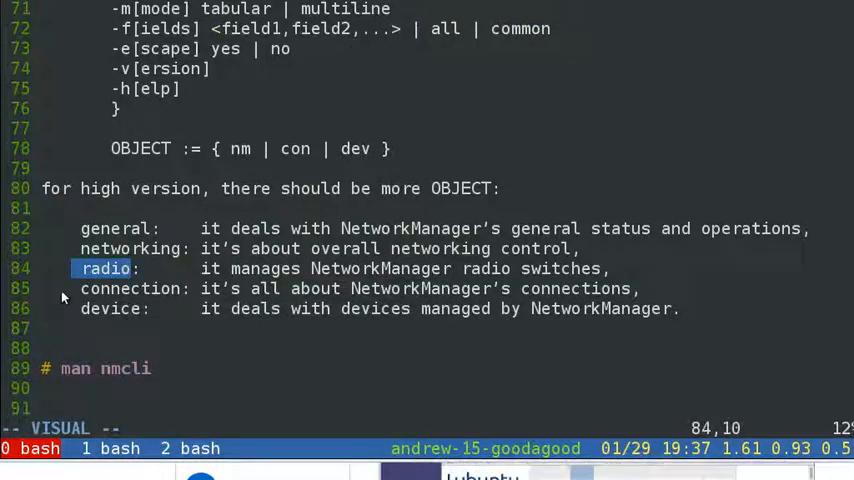
{"action": "key", "text": "j"}
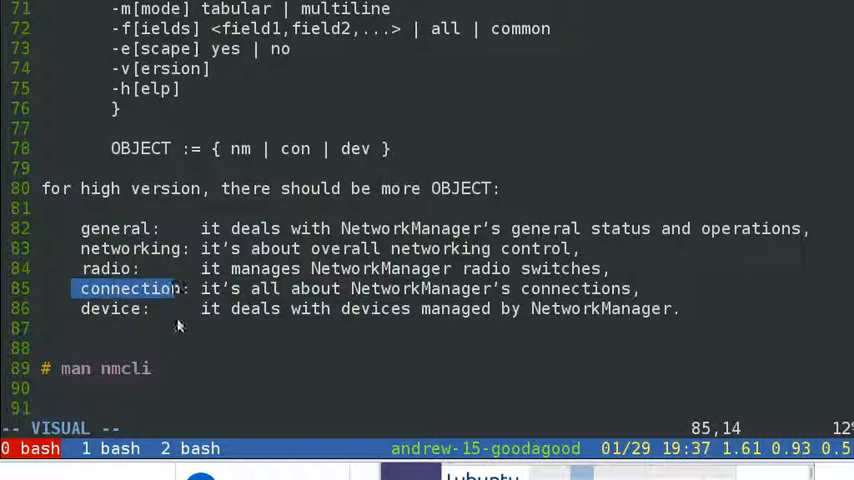
{"action": "left_click", "coordinate": [110, 448]}
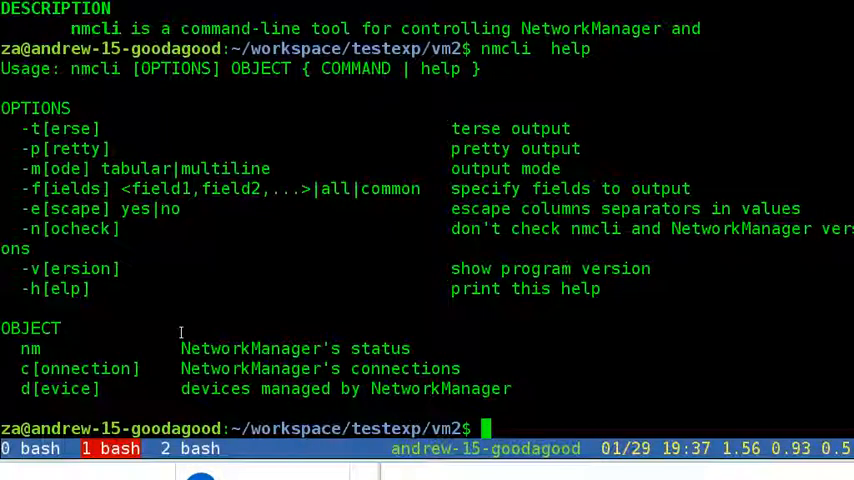
Step: Show nmcli connection help using the con, connection and c object names
{"action": "type", "text": "nmcli co"}
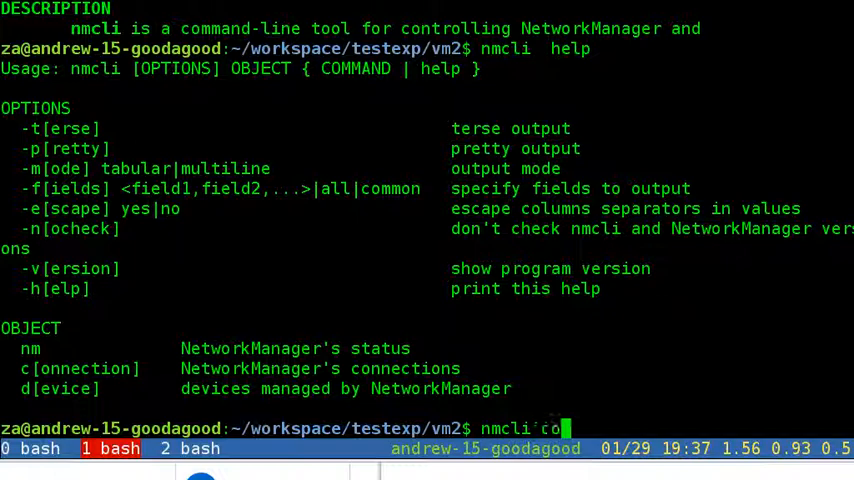
{"action": "type", "text": "n"}
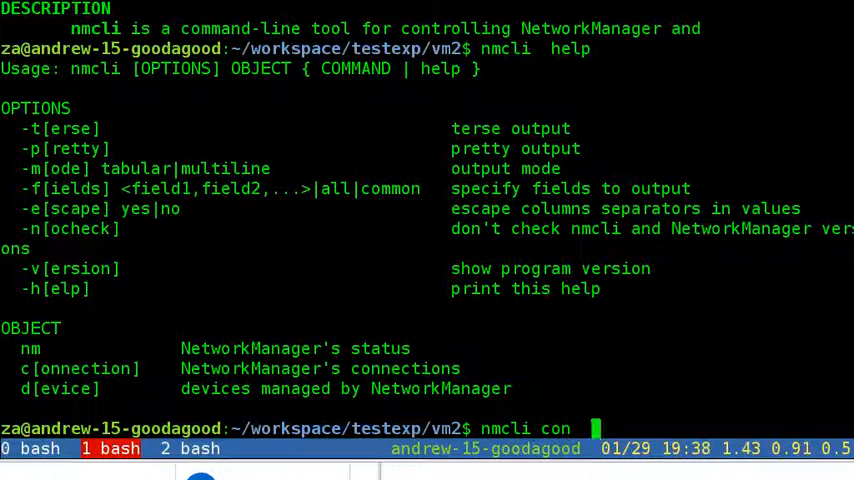
{"action": "key", "text": "Return"}
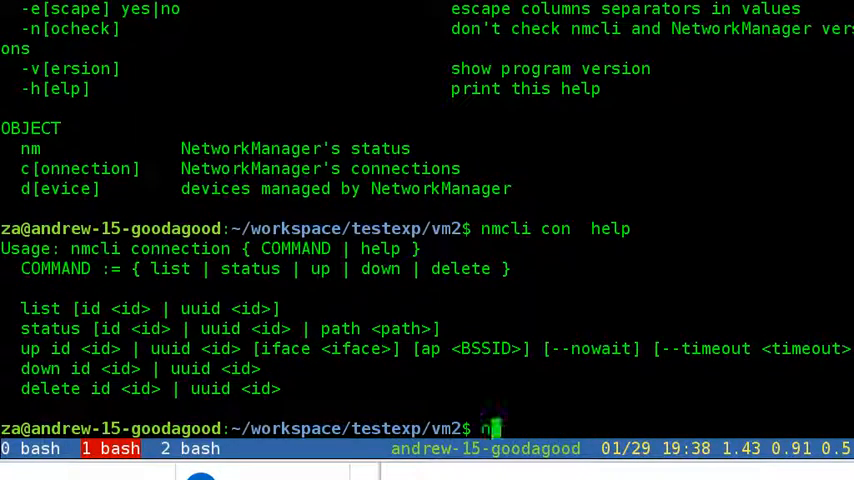
{"action": "type", "text": "nmcli connection hel"}
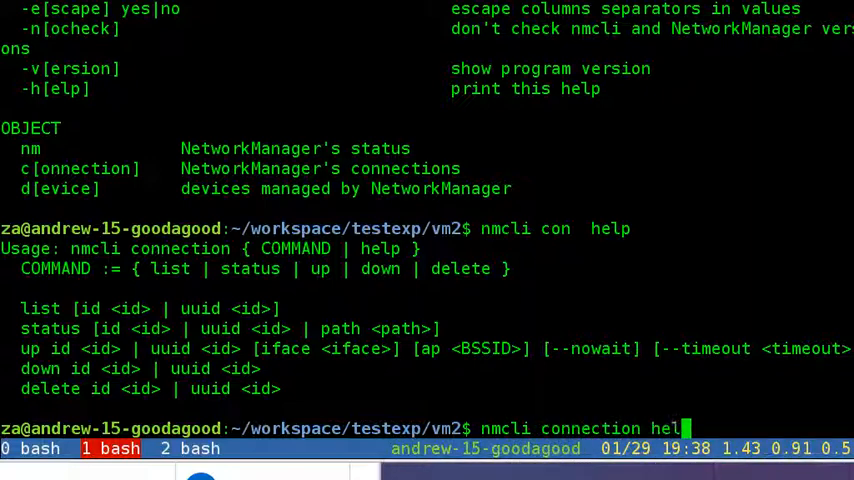
{"action": "key", "text": "Return"}
{"action": "type", "text": "nmcli c he"}
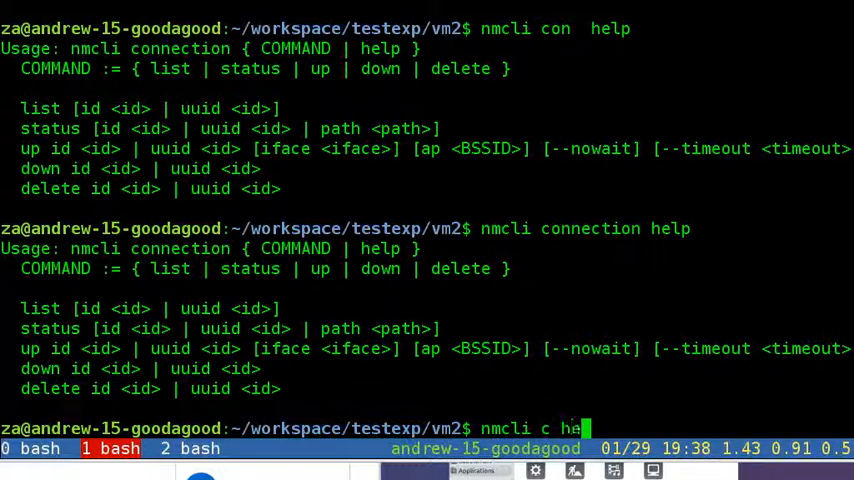
{"action": "key", "text": "Return"}
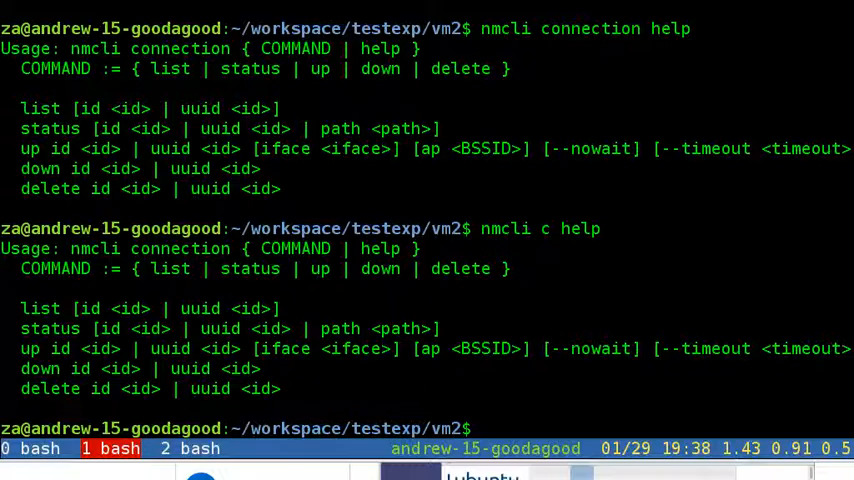
Step: List active connections Auto eth0 and white2.4 with nmcli c status, plain and -p
{"action": "type", "text": "nmcli"}
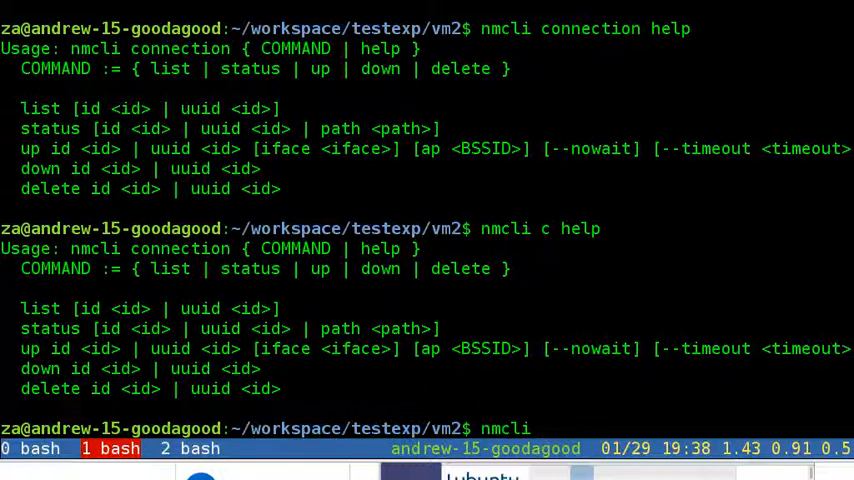
{"action": "type", "text": "c sta"}
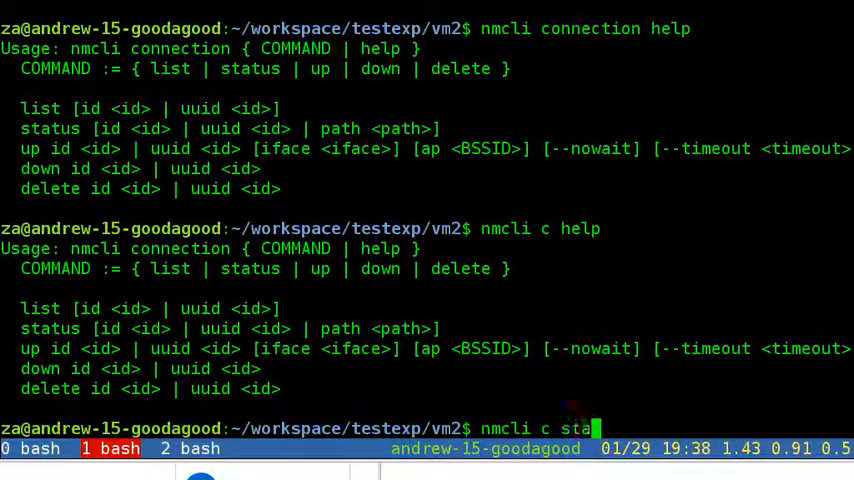
{"action": "key", "text": "Return"}
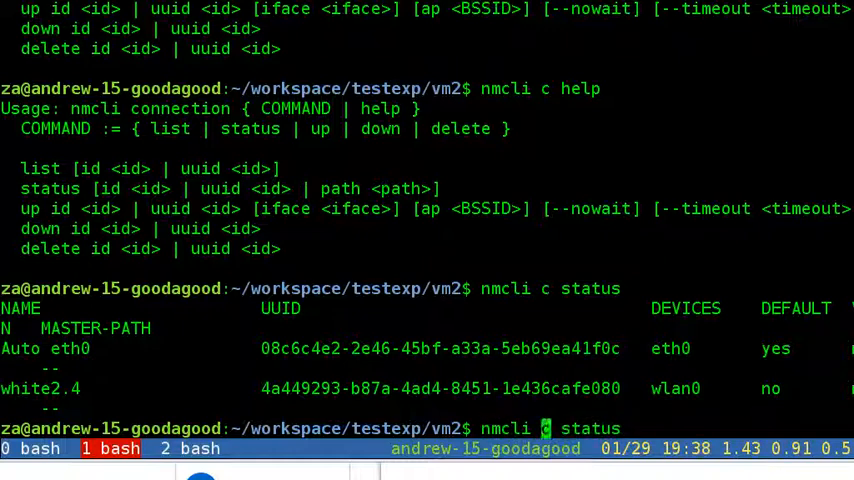
{"action": "type", "text": " -p"}
{"action": "key", "text": "Return"}
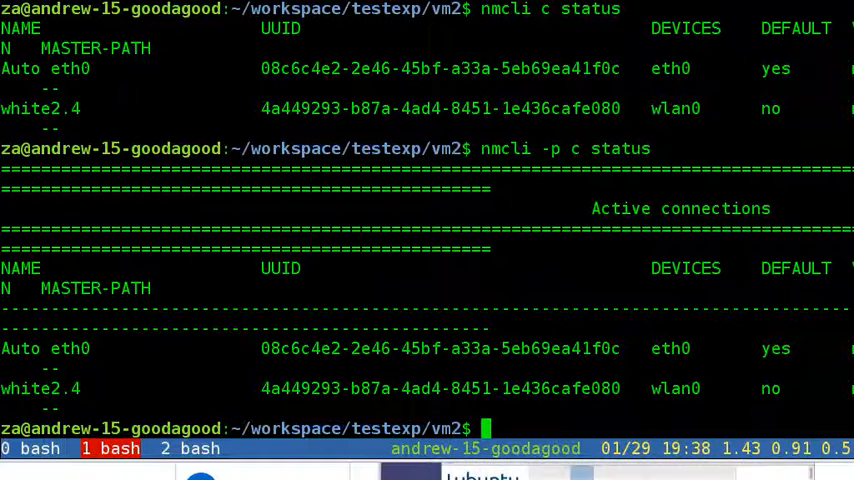
{"action": "type", "text": "nmcli"}
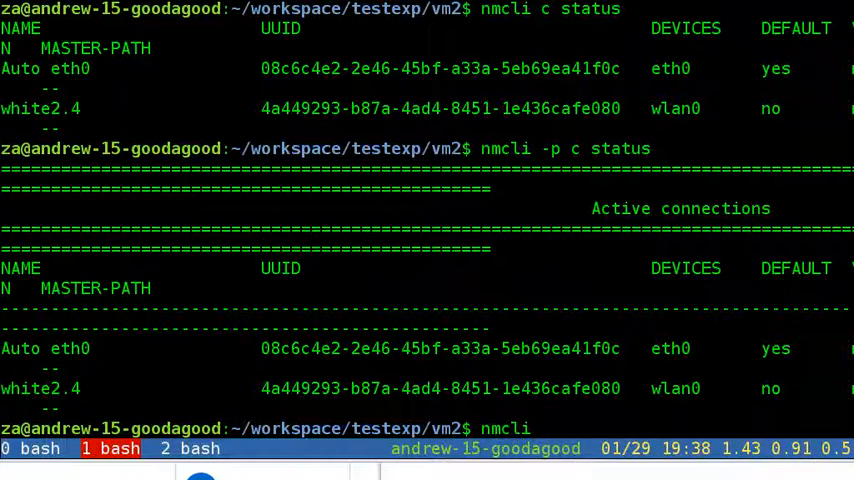
Step: Search man nmcli for '/example', then switch to the '2 bash' window
{"action": "key", "text": "Return"}
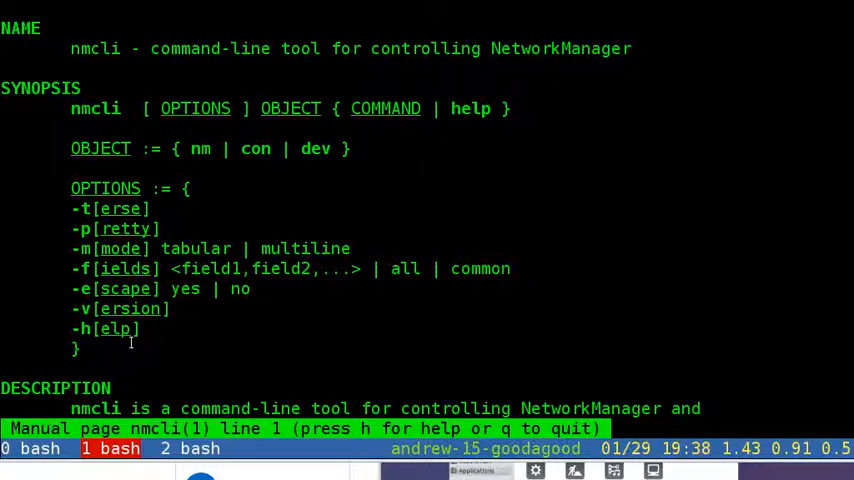
{"action": "type", "text": "/example"}
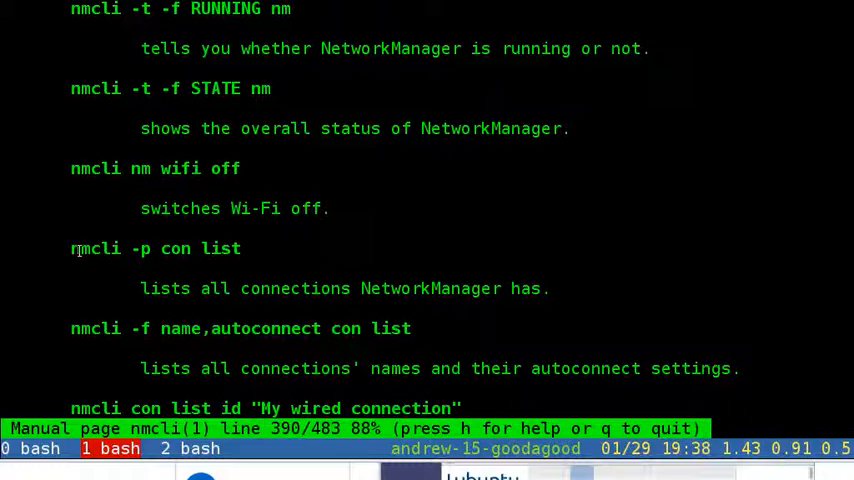
{"action": "left_click", "coordinate": [189, 448]}
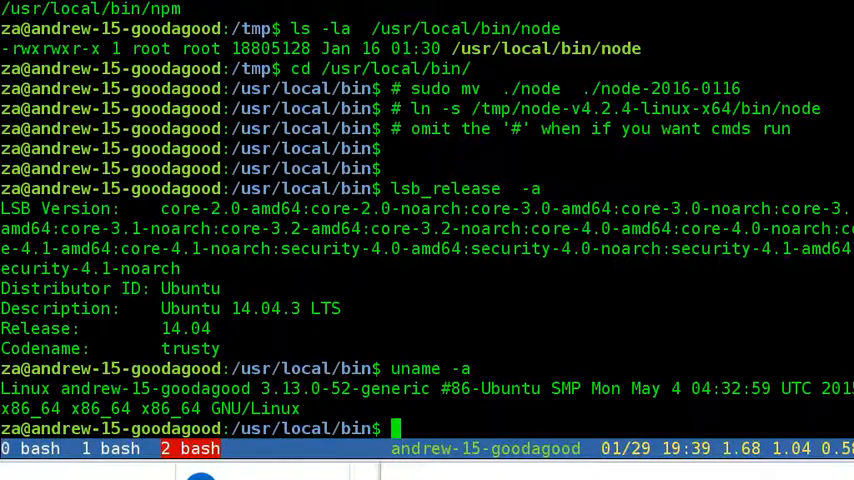
Step: Query NetworkManager's running state and status with nmcli in terse and pretty output
{"action": "type", "text": "nmcli"}
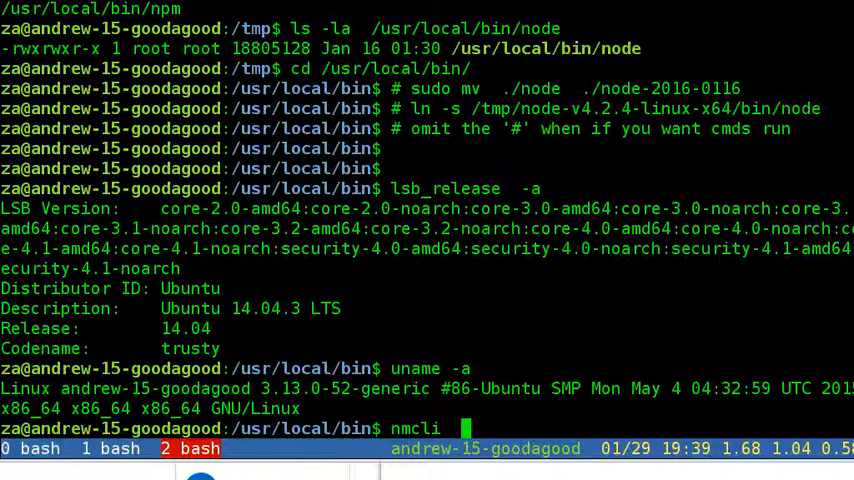
{"action": "type", "text": "-t -f"}
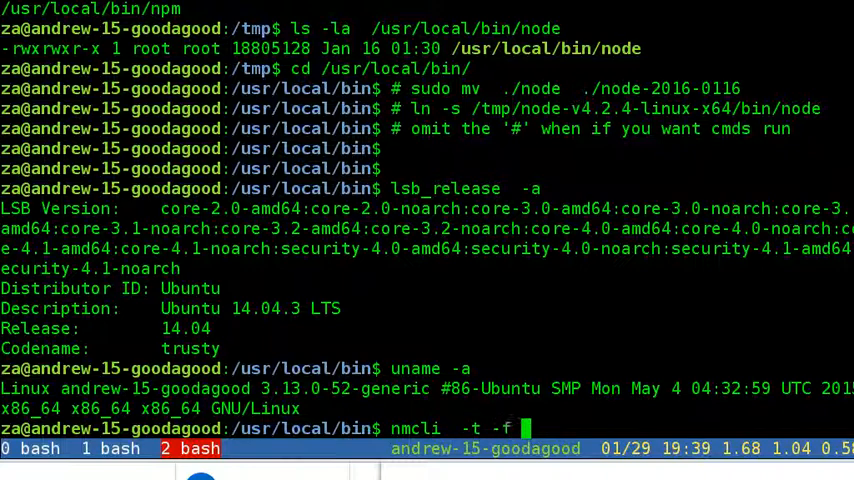
{"action": "type", "text": "RUNNING"}
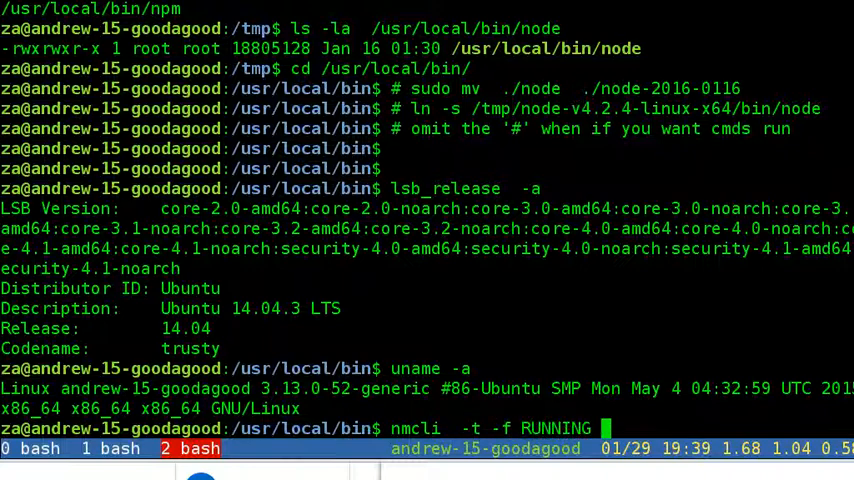
{"action": "type", "text": "nm"}
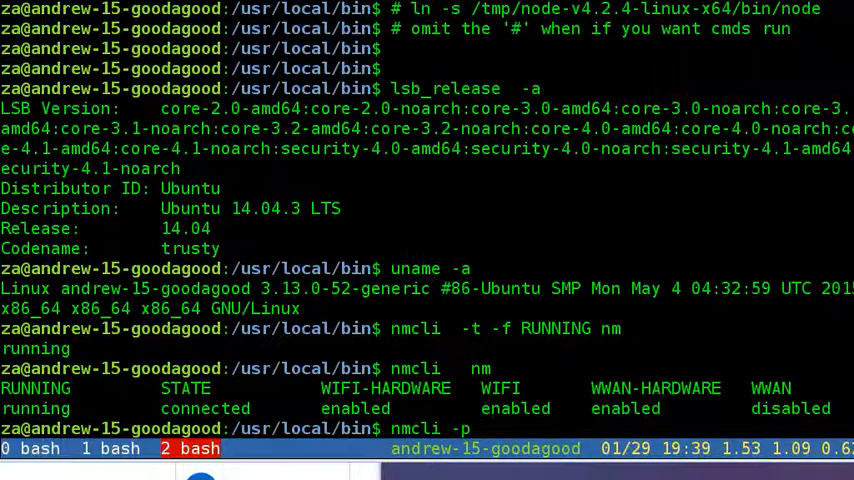
{"action": "key", "text": "Return"}
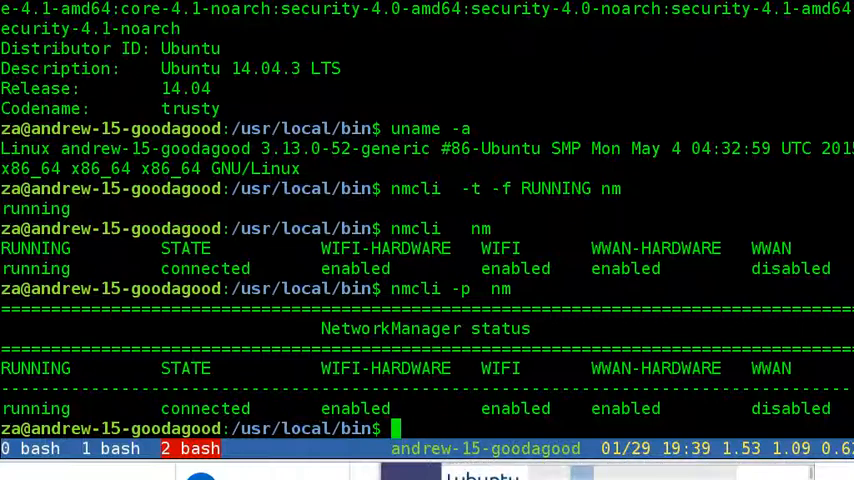
Step: Run nmcli -t -f RUNNING con, which fails with an invalid-field error
{"action": "type", "text": "nmcli -"}
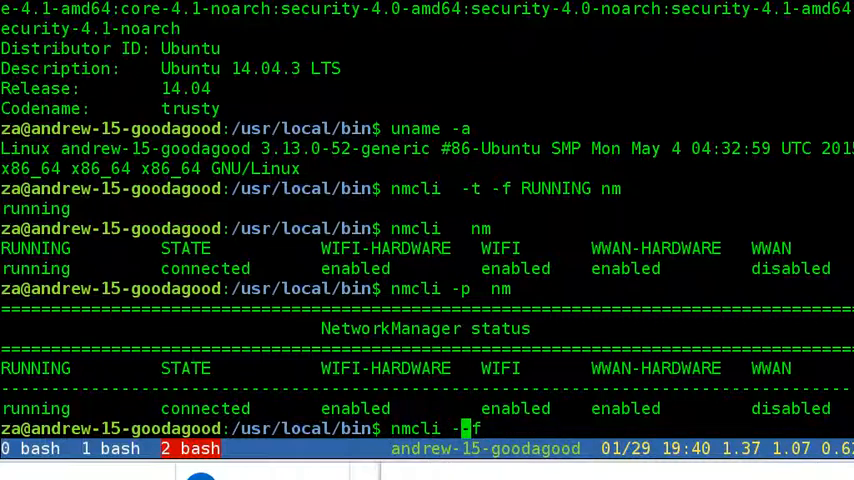
{"action": "type", "text": "-t -f ru"}
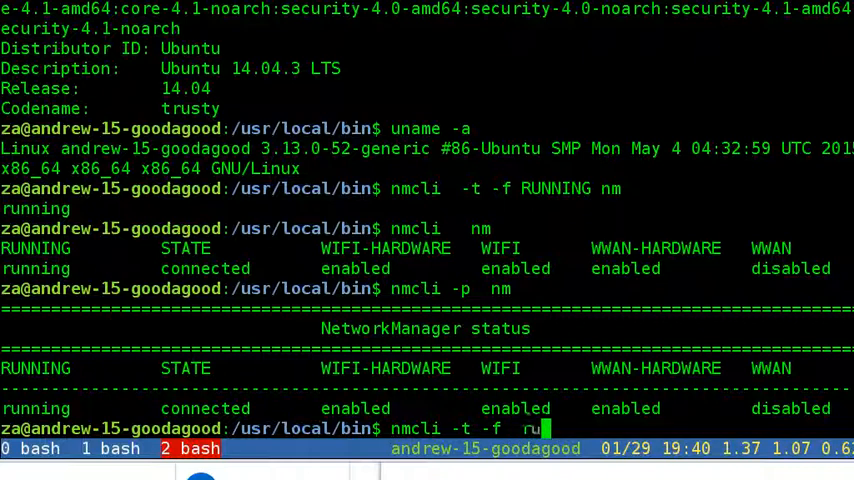
{"action": "type", "text": "NNING"}
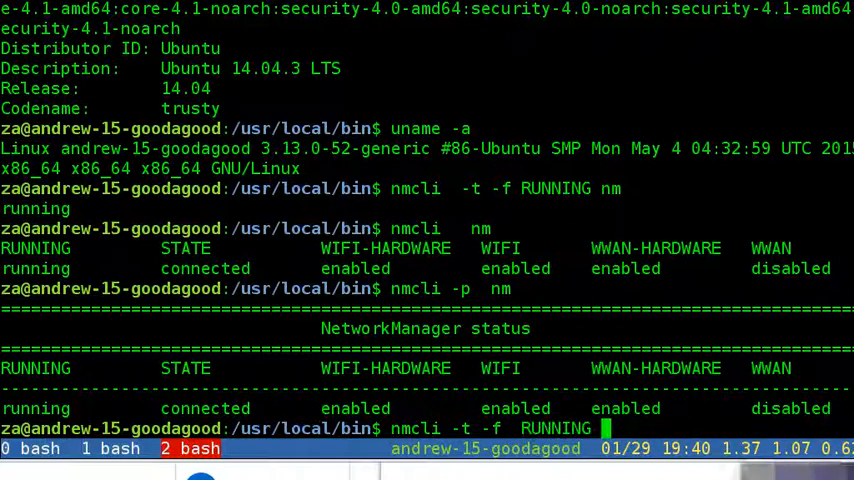
{"action": "type", "text": "con"}
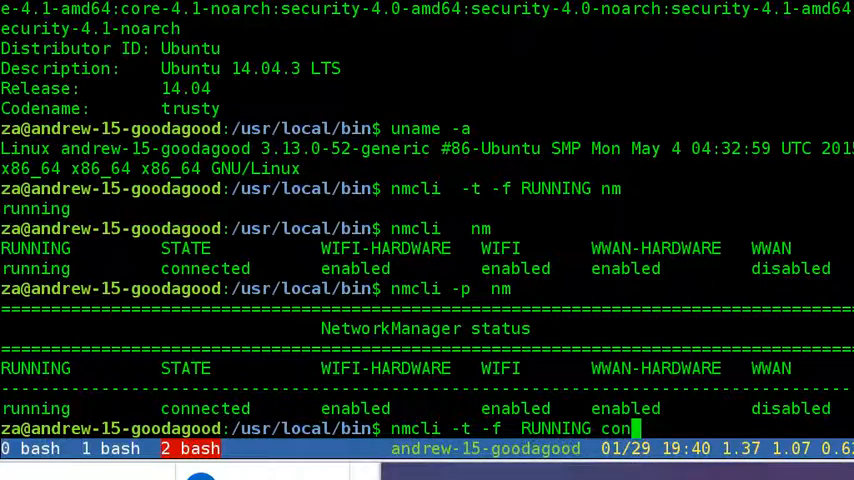
{"action": "key", "text": "Return"}
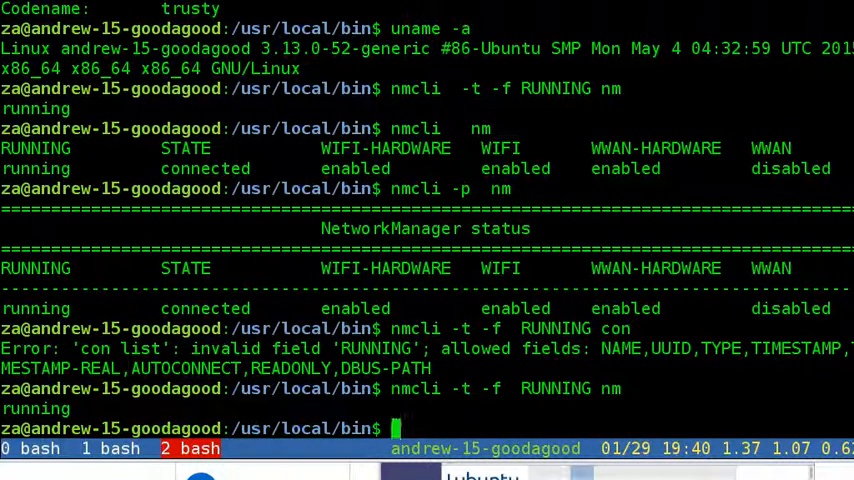
{"action": "type", "text": "man n"}
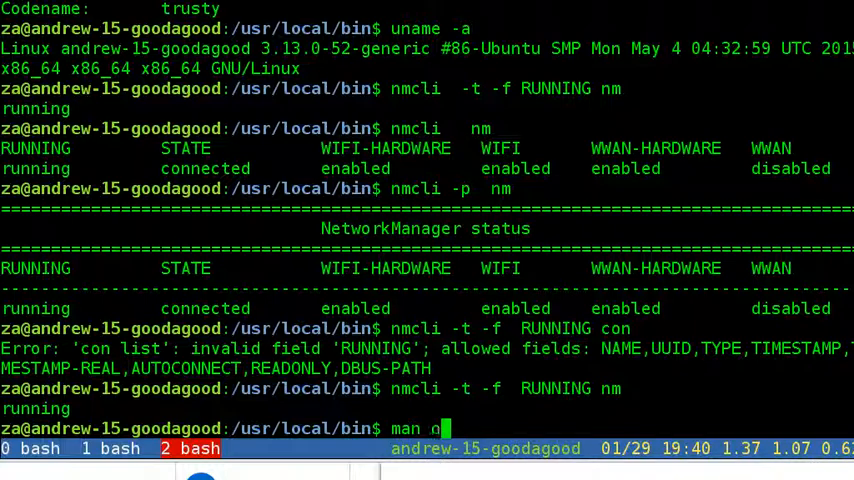
Step: Open the nmcli manual page to review its synopsis of objects and options
{"action": "key", "text": "Return"}
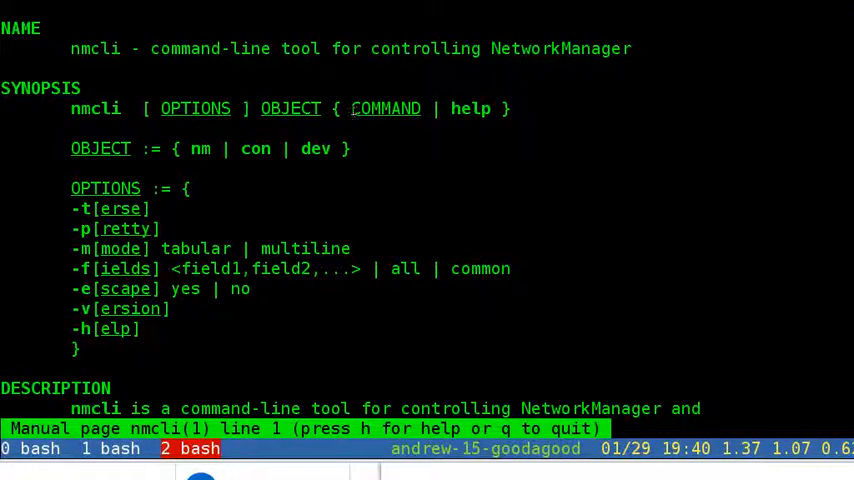
{"action": "mouse_move", "coordinate": [423, 172]}
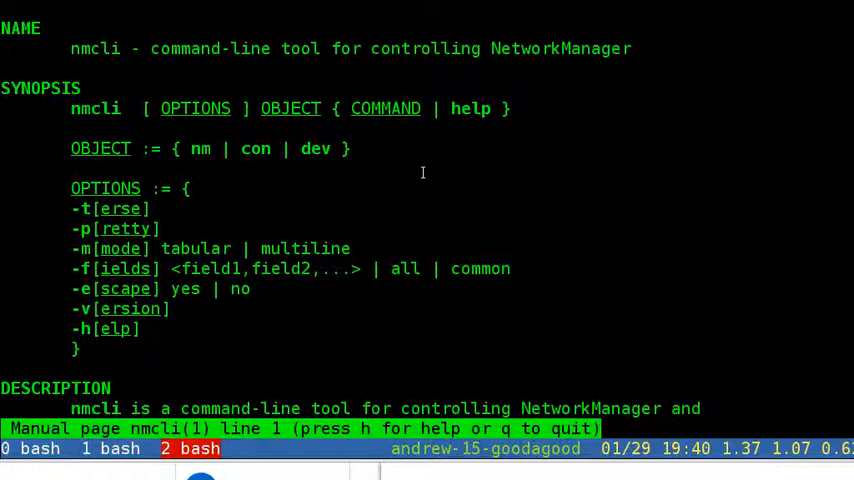
{"action": "mouse_move", "coordinate": [340, 214]}
{"action": "type", "text": "nm"}
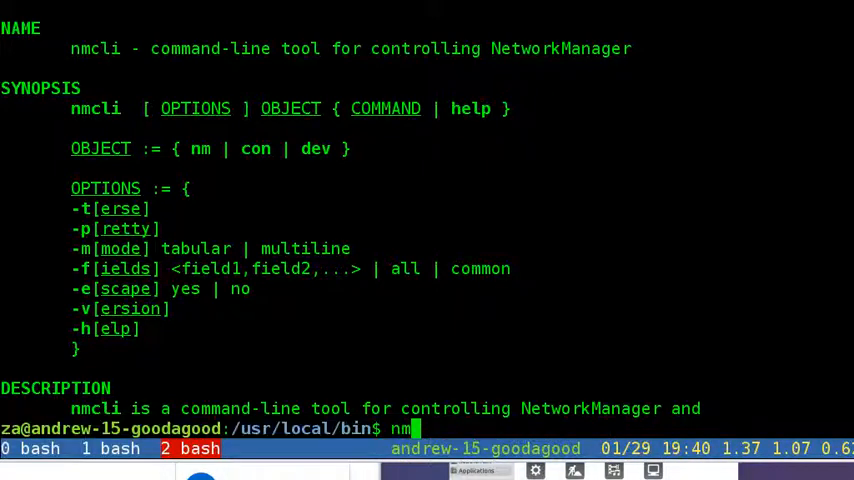
Step: Check NetworkManager's overall running and connection status with 'nmcli nm status'
{"action": "type", "text": "cli"}
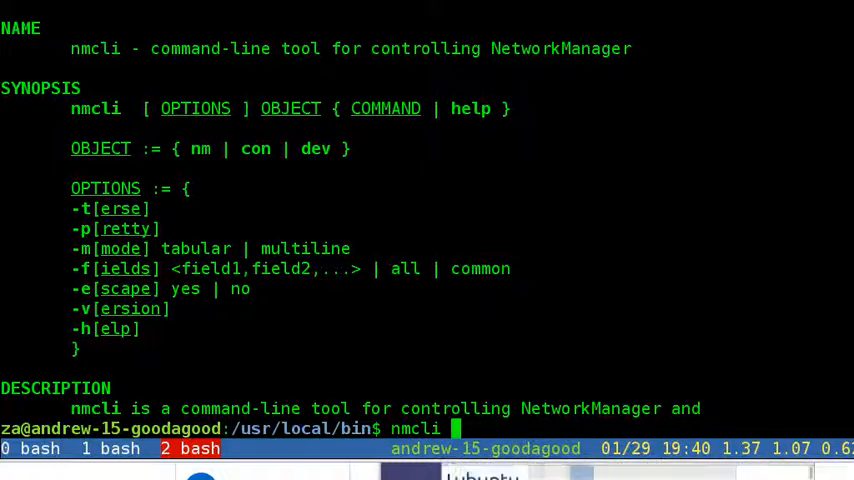
{"action": "type", "text": "nm status"}
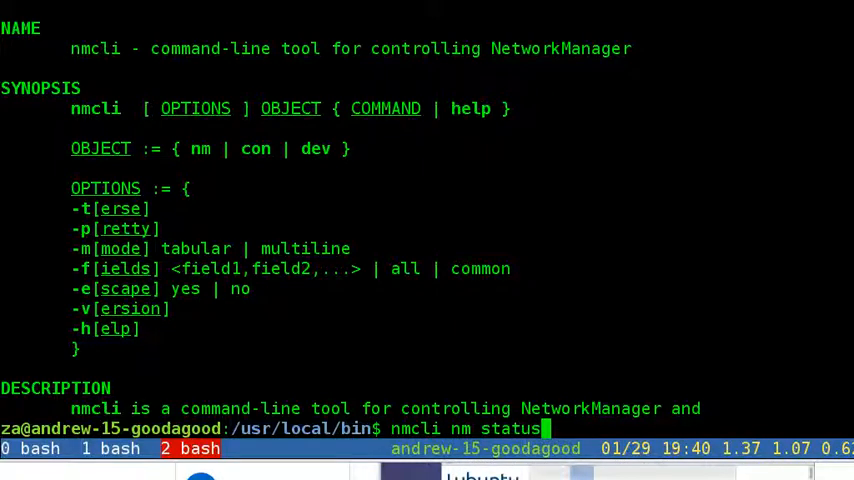
{"action": "key", "text": "Return"}
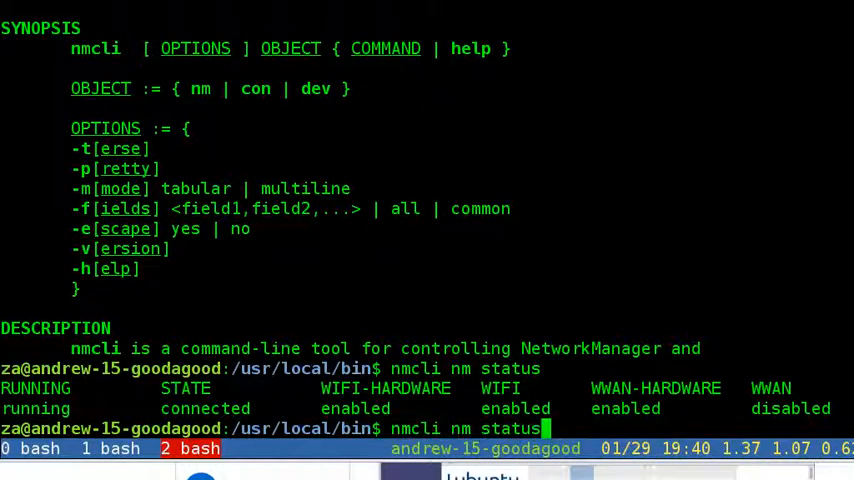
Step: Try 'nmcli dev permission', which nmcli rejects as invalid
{"action": "key", "text": "BackSpace"}
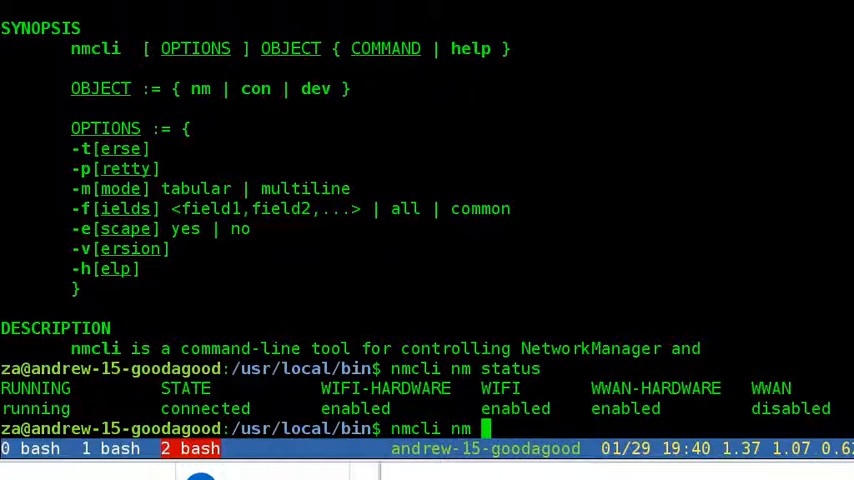
{"action": "type", "text": "dev"}
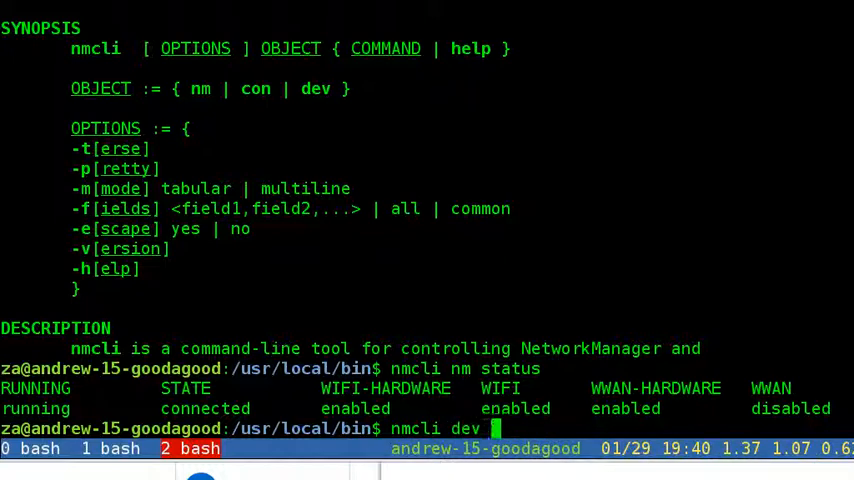
{"action": "type", "text": "perm"}
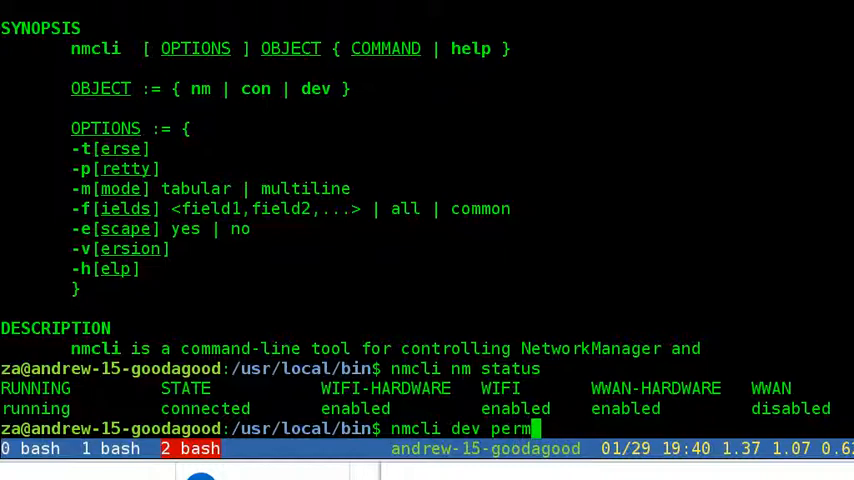
{"action": "key", "text": "Return"}
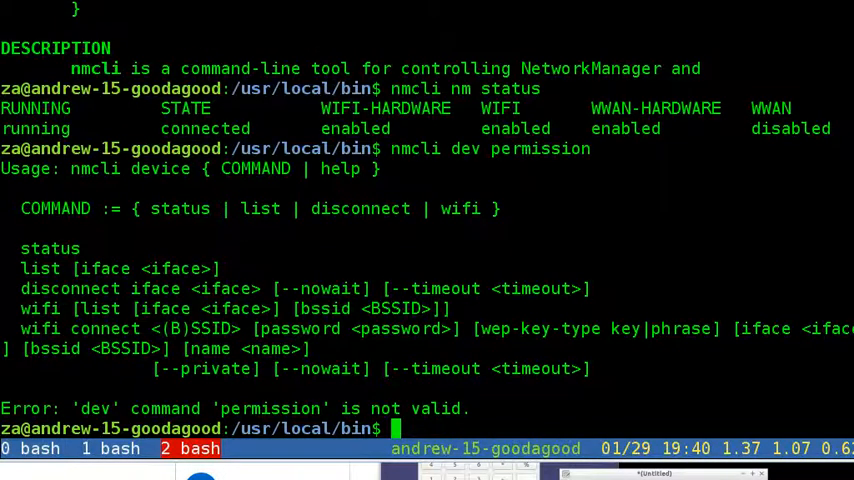
Step: Show the device command usage (status, list, disconnect, wifi) with 'nmcli dev help'
{"action": "type", "text": "nmcli dev permission"}
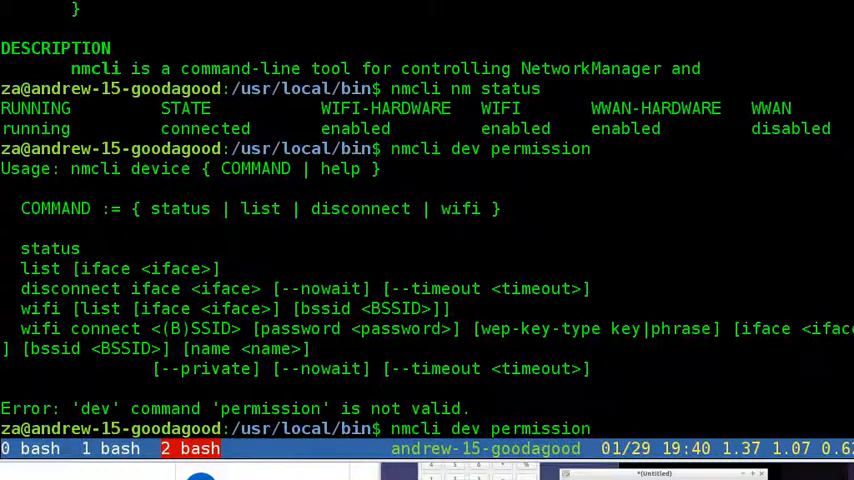
{"action": "key", "text": "BackSpace"}
{"action": "type", "text": "hel"}
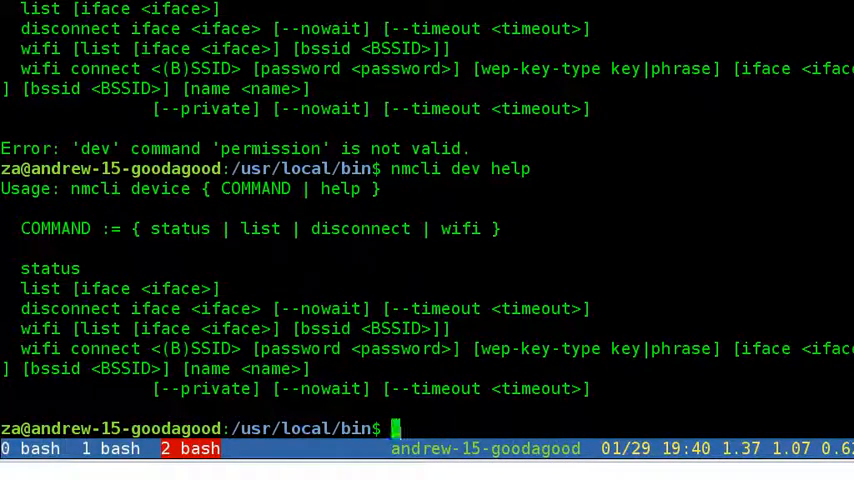
{"action": "type", "text": "nmcli dev h"}
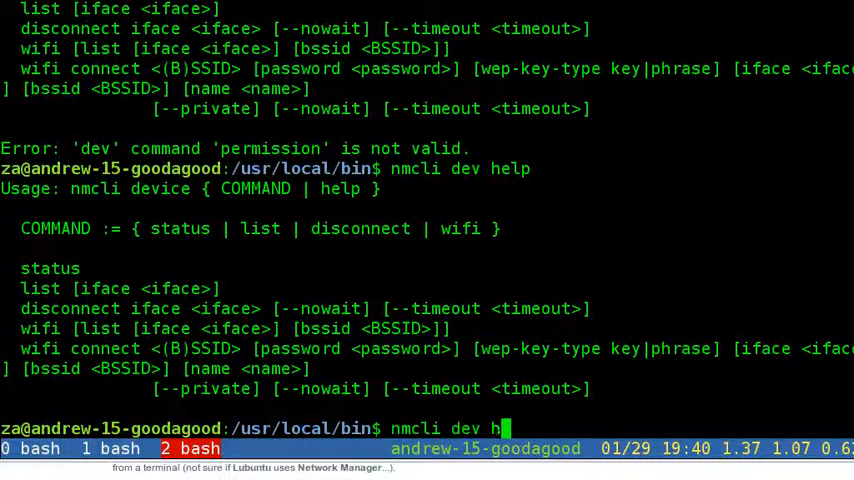
{"action": "type", "text": "ifi"}
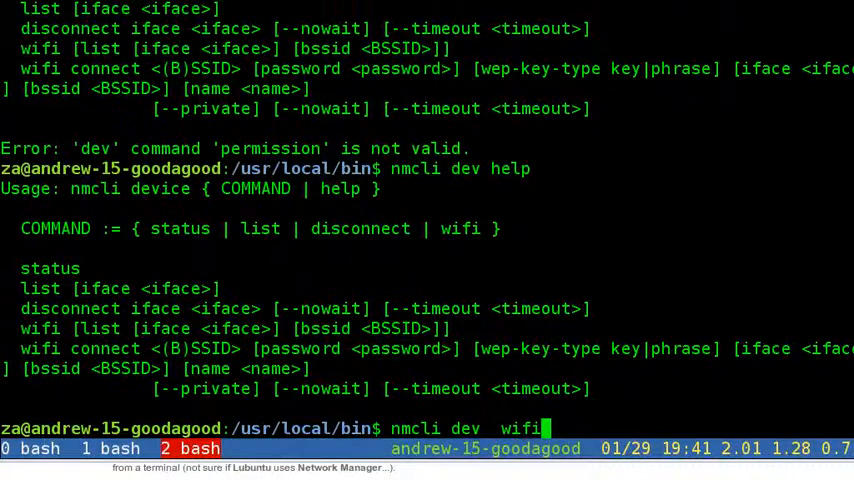
Step: List nearby Wi-Fi networks, then try a terse listing piped to less, which fails without fields
{"action": "key", "text": "Return"}
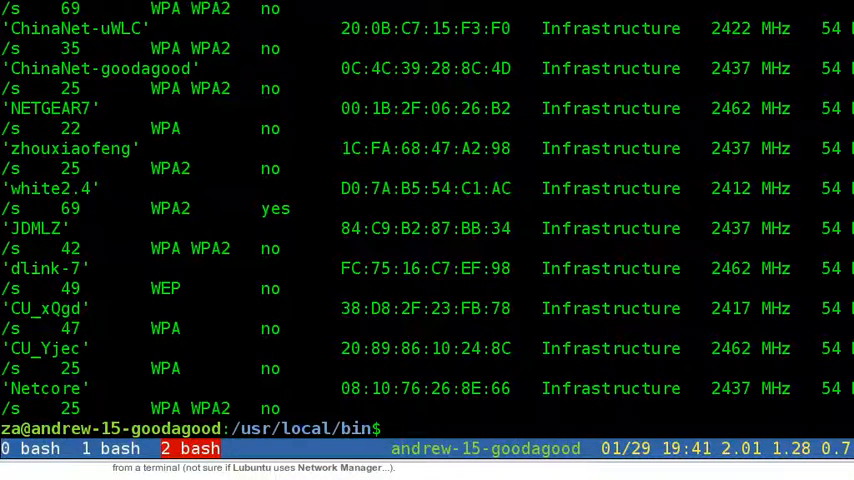
{"action": "type", "text": "nmcli dev wifi"}
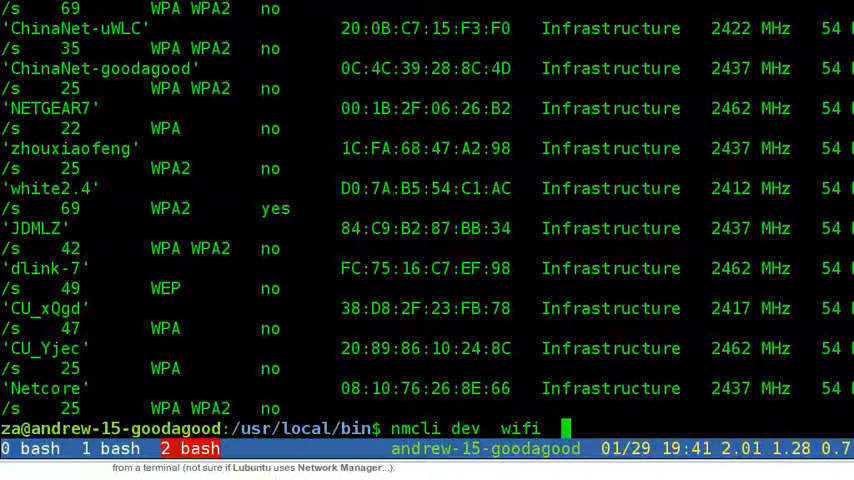
{"action": "type", "text": "|less"}
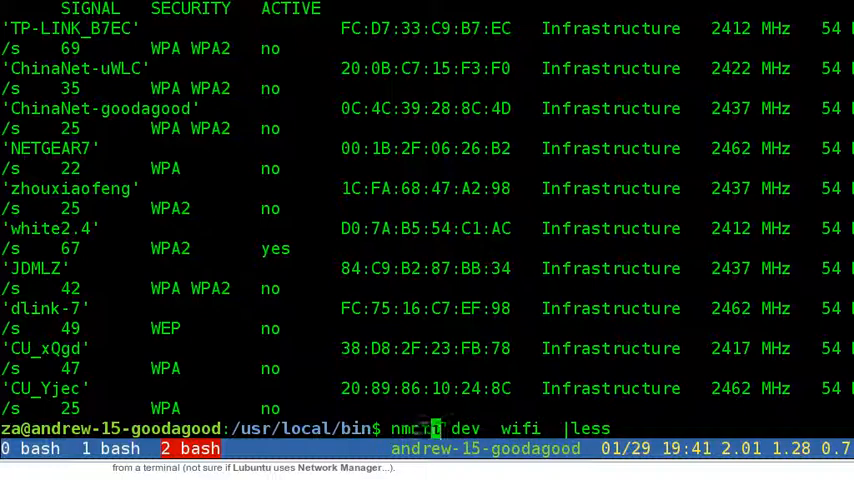
{"action": "key", "text": "Return"}
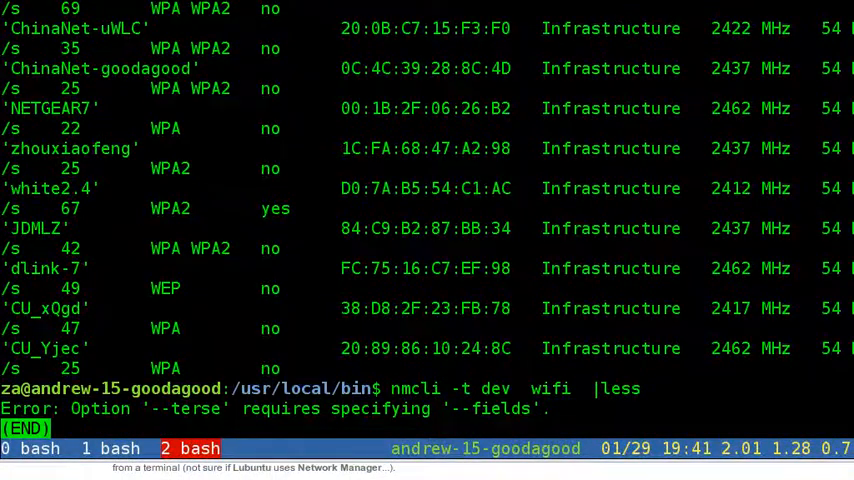
{"action": "key", "text": "q"}
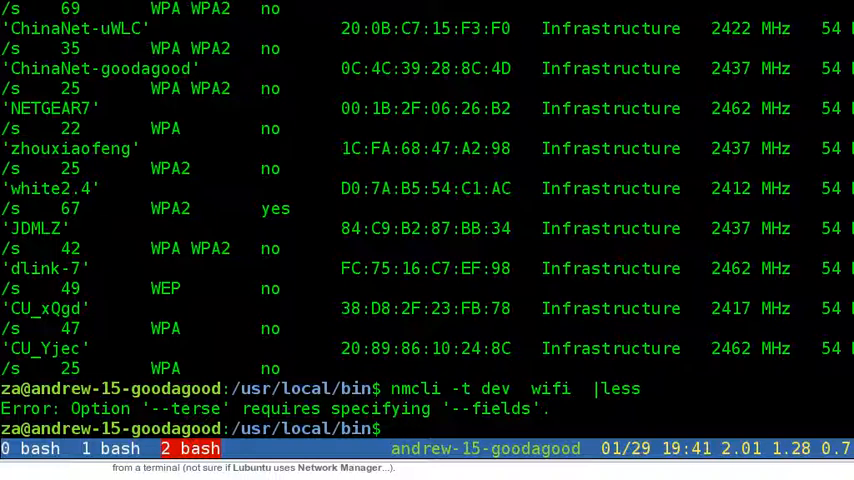
{"action": "key", "text": "Return"}
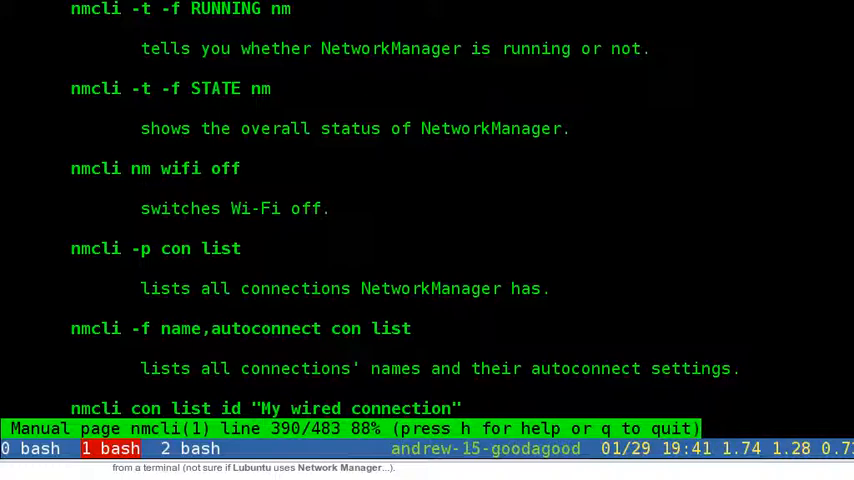
Step: Read the manual's terse-output examples, then insert '-t -f' into the Wi-Fi listing command
{"action": "key", "text": "q"}
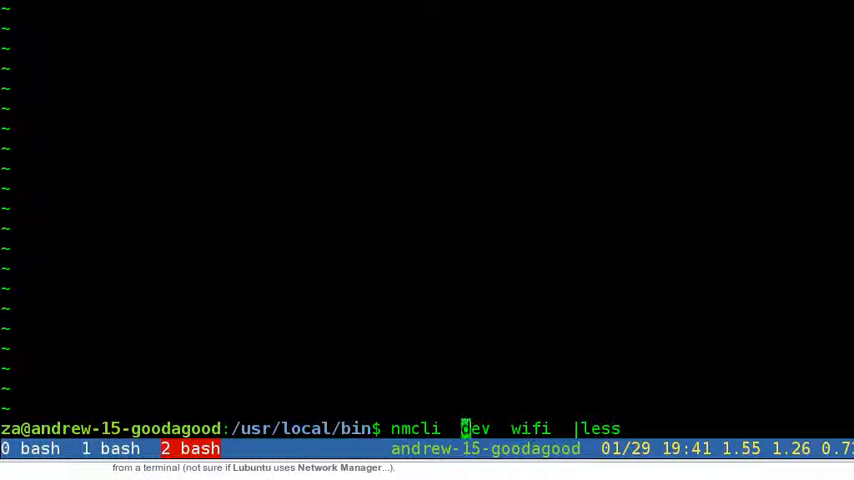
{"action": "key", "text": "Return"}
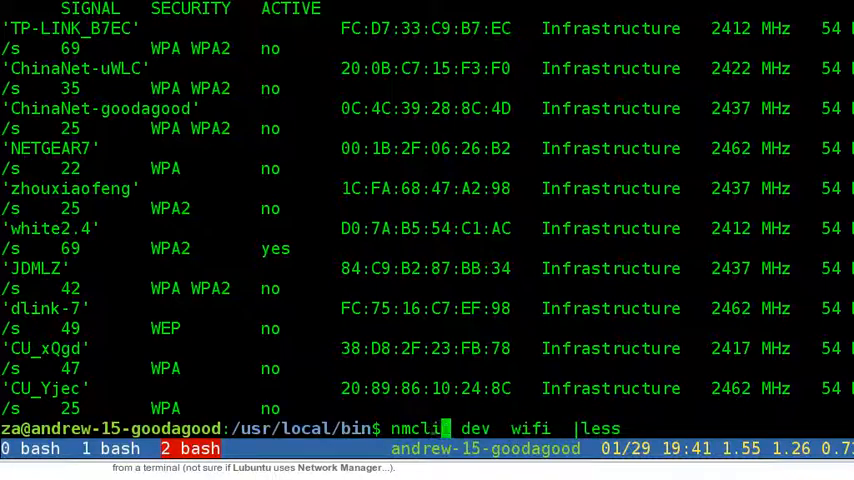
{"action": "type", "text": "-t -f SSID"}
{"action": "type", "text": "nmc"}
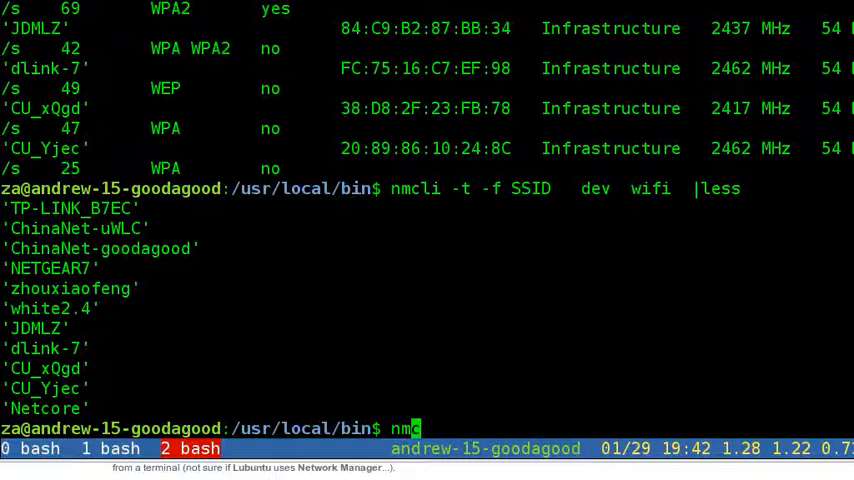
Step: Show eth0 and wlan0 connection status with 'nmcli dev status'
{"action": "type", "text": "LI"}
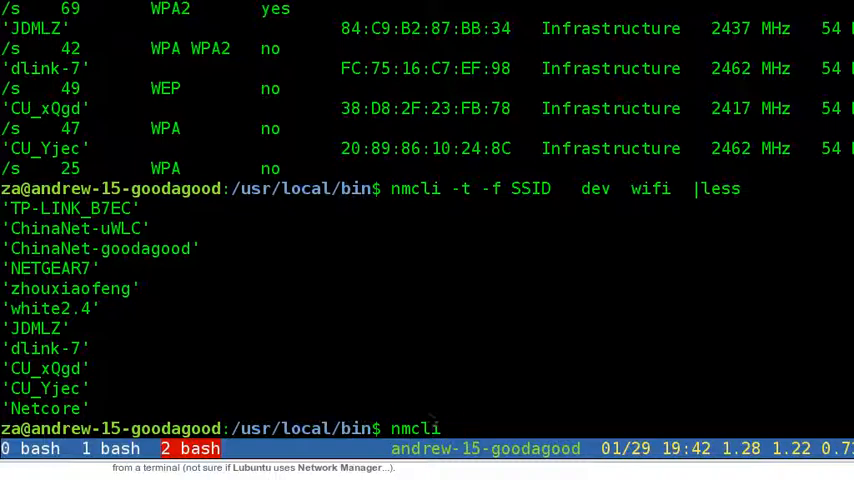
{"action": "type", "text": "dev status"}
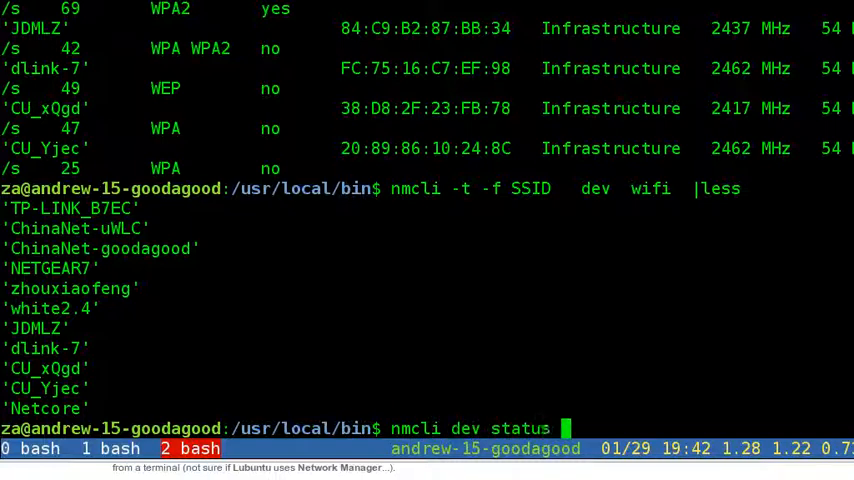
{"action": "key", "text": "Return"}
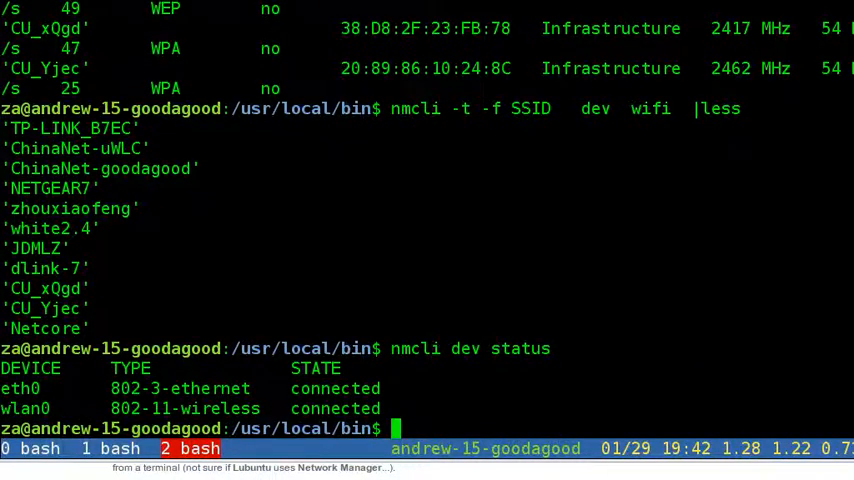
Step: Relist all nearby Wi-Fi networks with 'nmcli dev wifi'
{"action": "type", "text": "nmcli dev wifi"}
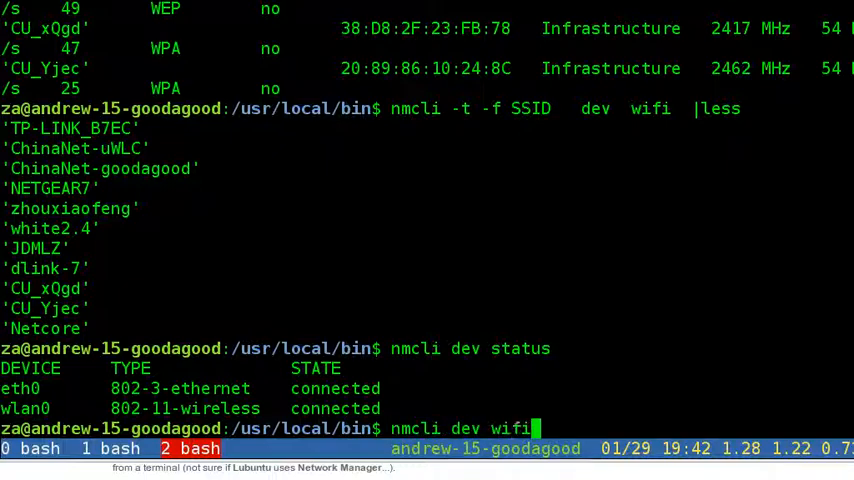
{"action": "key", "text": "Return"}
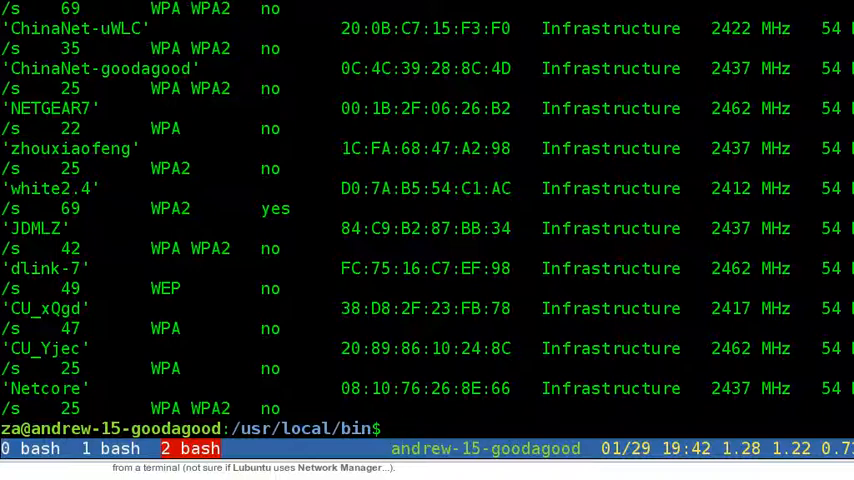
{"action": "left_click", "coordinate": [110, 448]}
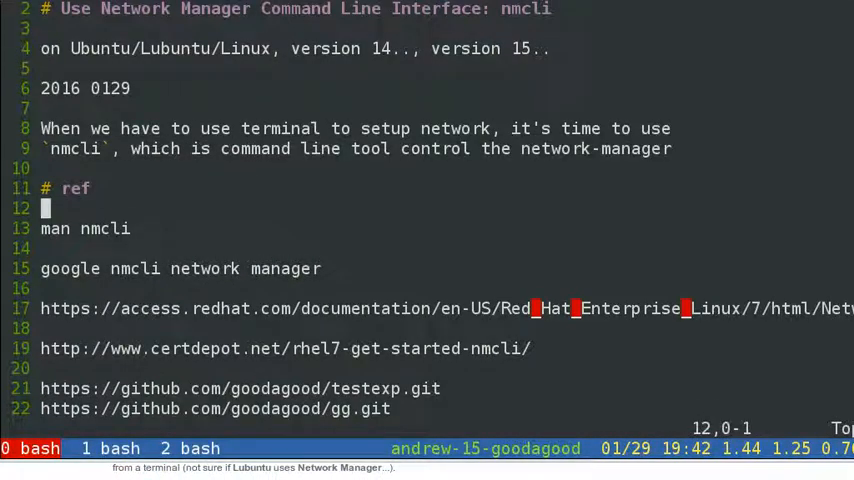
Step: Scroll the vim notes past the ref links to the Lubuntu network-manager icon note
{"action": "scroll", "scroll_direction": "down", "scroll_amount": 3}
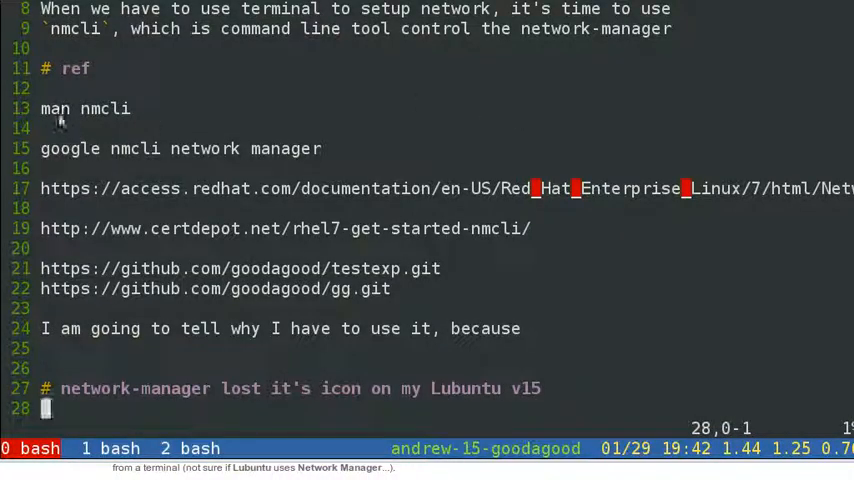
{"action": "left_click_drag", "start_coordinate": [40, 108], "coordinate": [397, 288]}
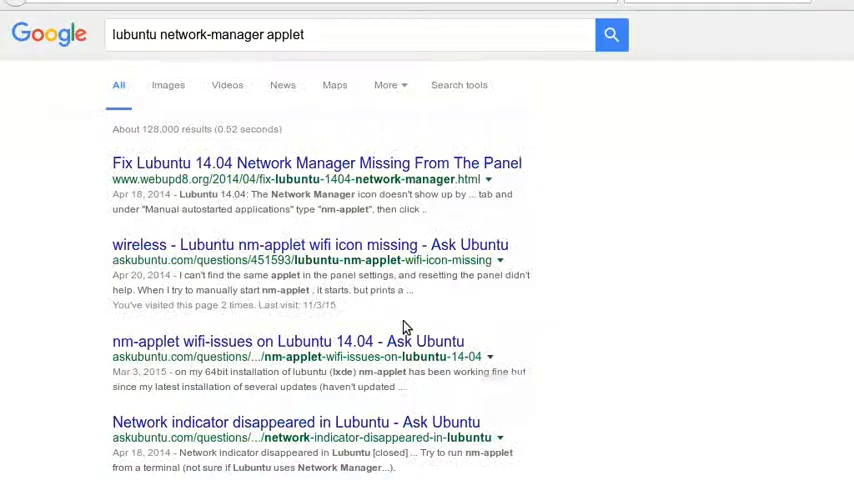
{"action": "mouse_move", "coordinate": [400, 170]}
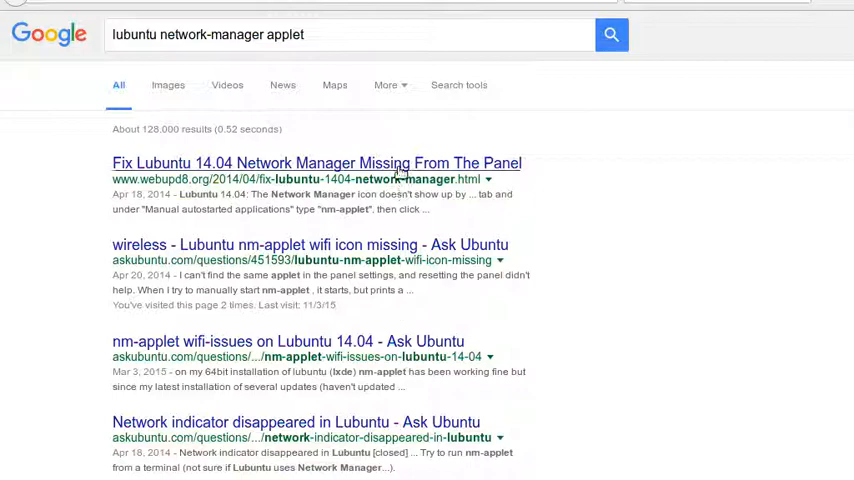